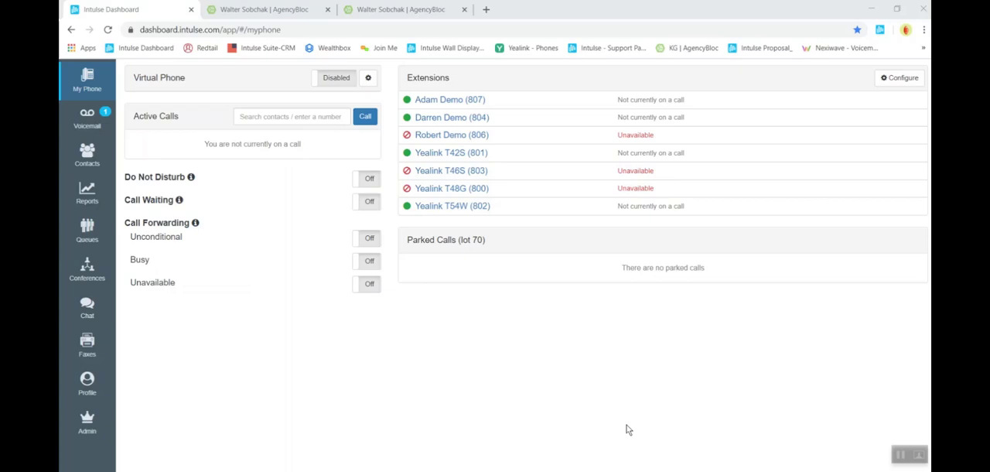
pyautogui.moveTo(594, 390)
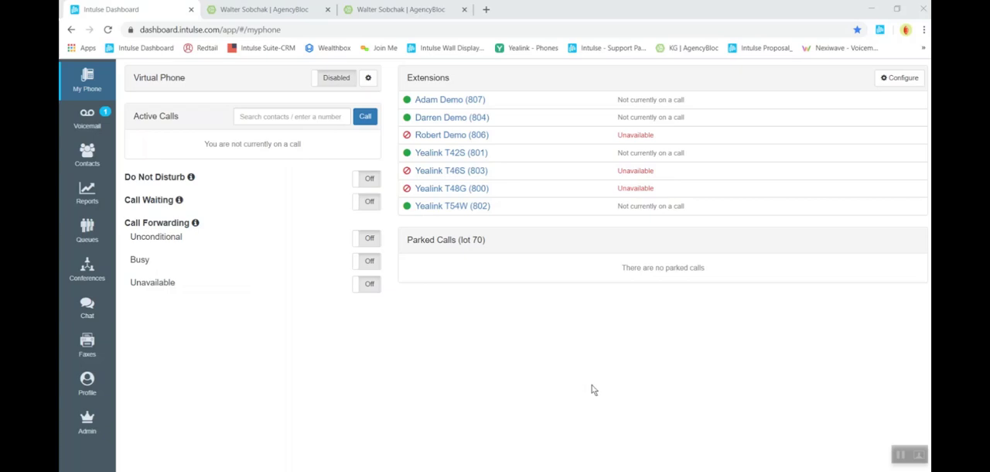
pyautogui.moveTo(149, 10)
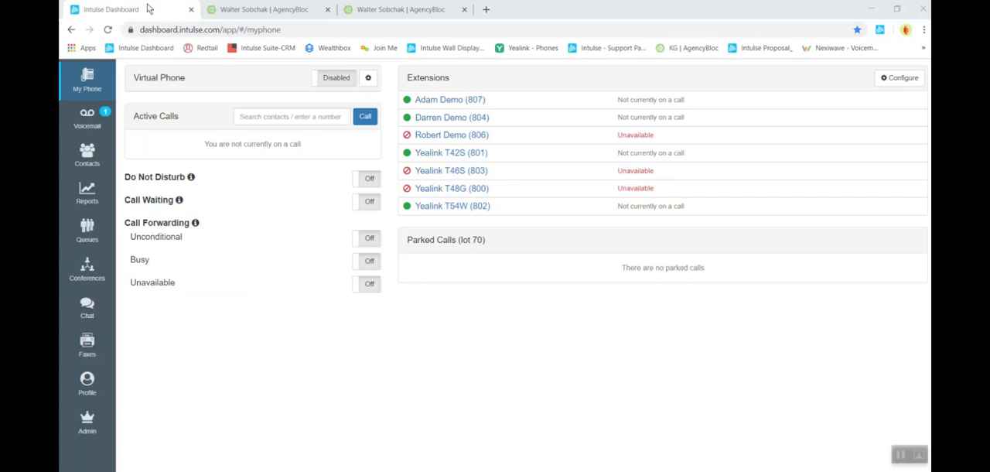
pyautogui.moveTo(498, 379)
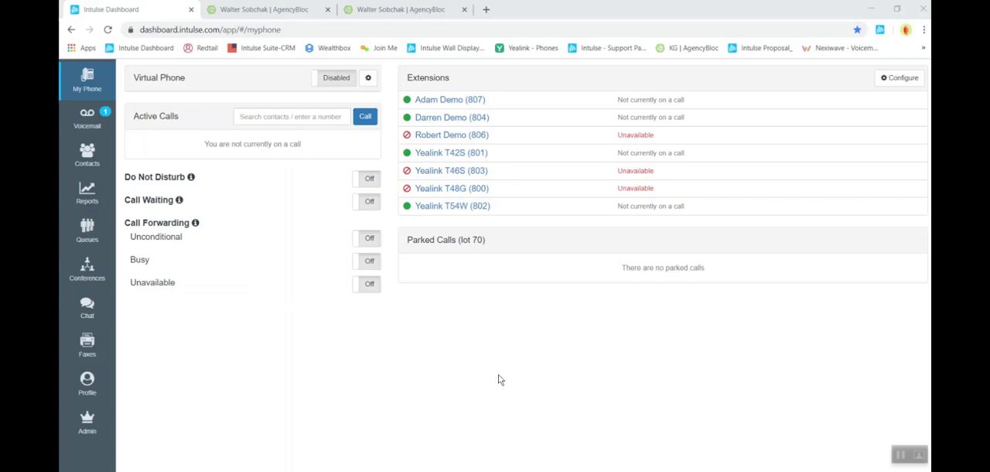
pyautogui.moveTo(309, 237)
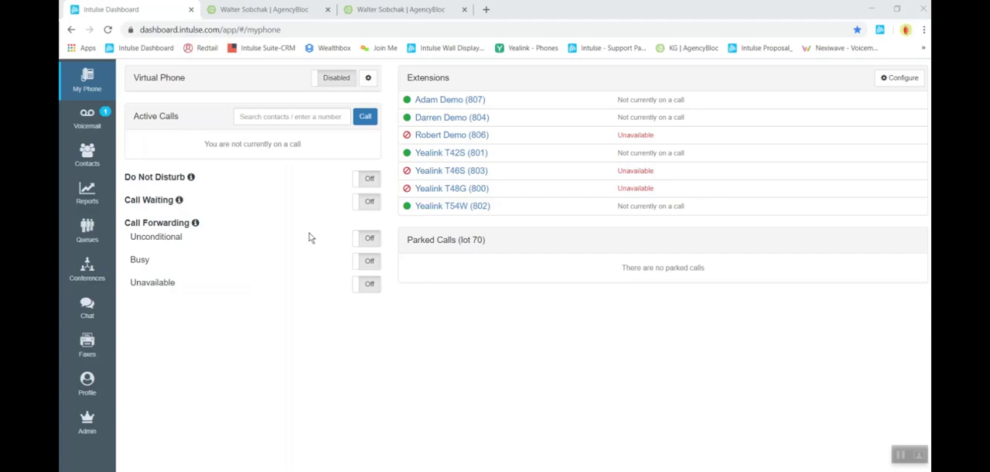
# Switch to the AgencyBloc browser tab showing the client's detail record.
pyautogui.click(263, 10)
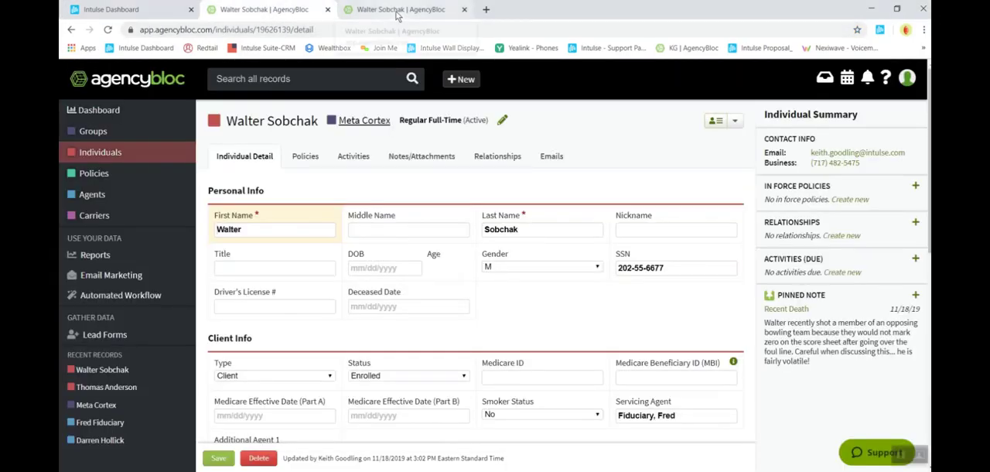
# Switch back to the Intulse Dashboard tab on the My Phone page.
pyautogui.click(108, 9)
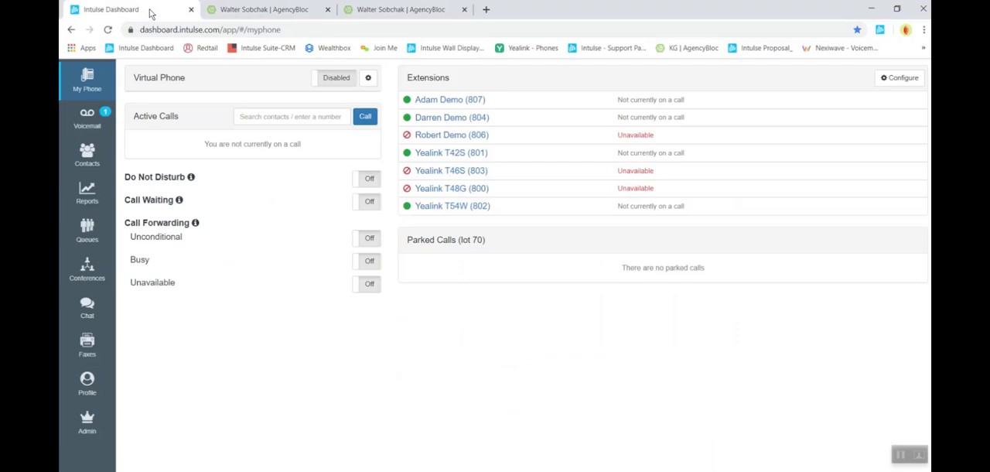
pyautogui.moveTo(347, 382)
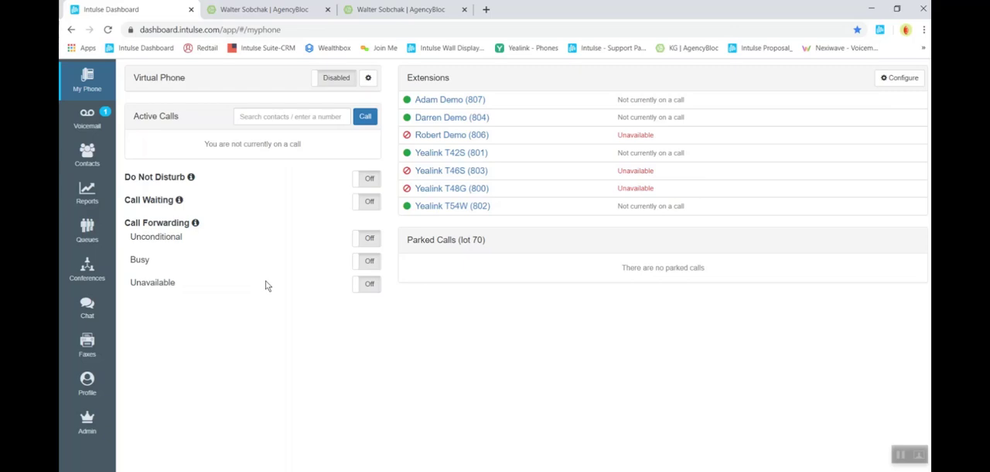
pyautogui.moveTo(316, 93)
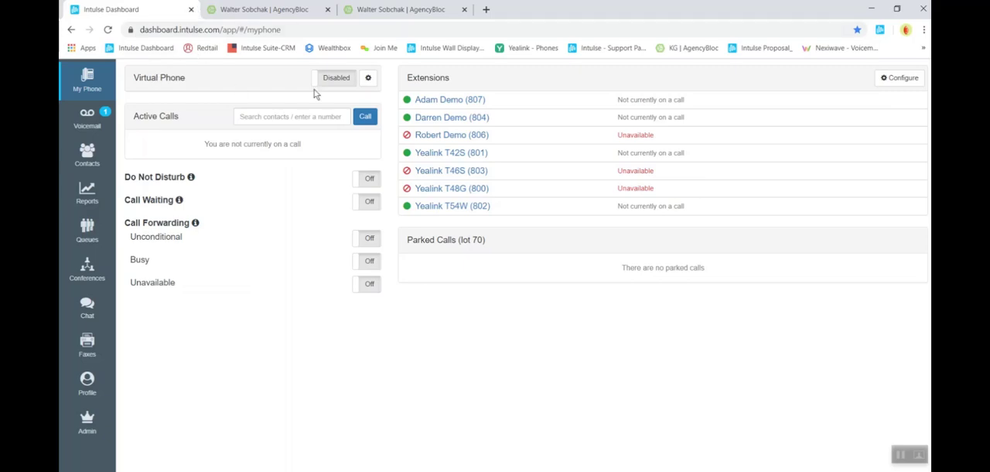
# Enable the Virtual Phone toggle and then disable it again before the Meta Cortex call arrives.
pyautogui.click(336, 77)
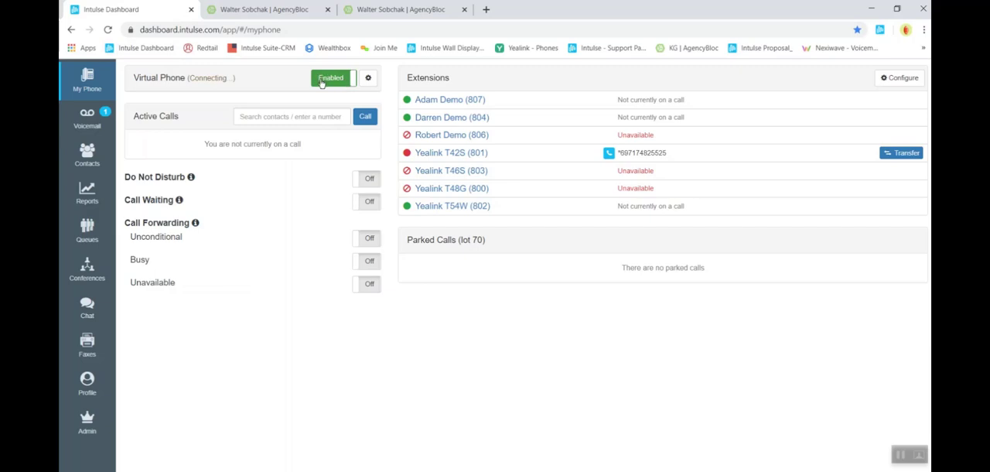
pyautogui.click(332, 78)
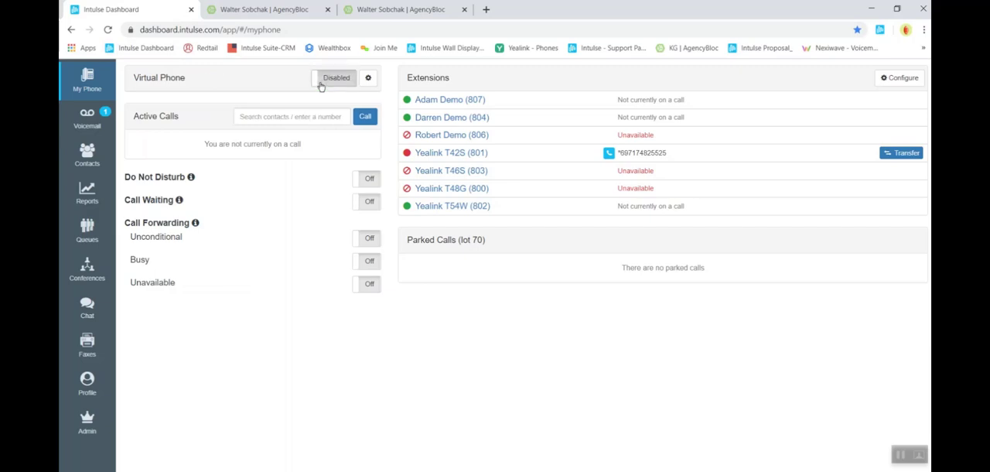
pyautogui.moveTo(303, 226)
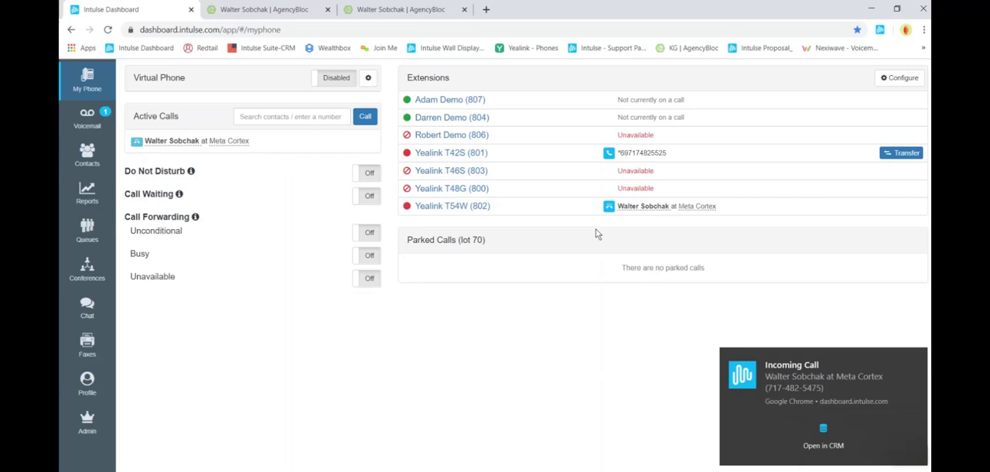
pyautogui.moveTo(787, 390)
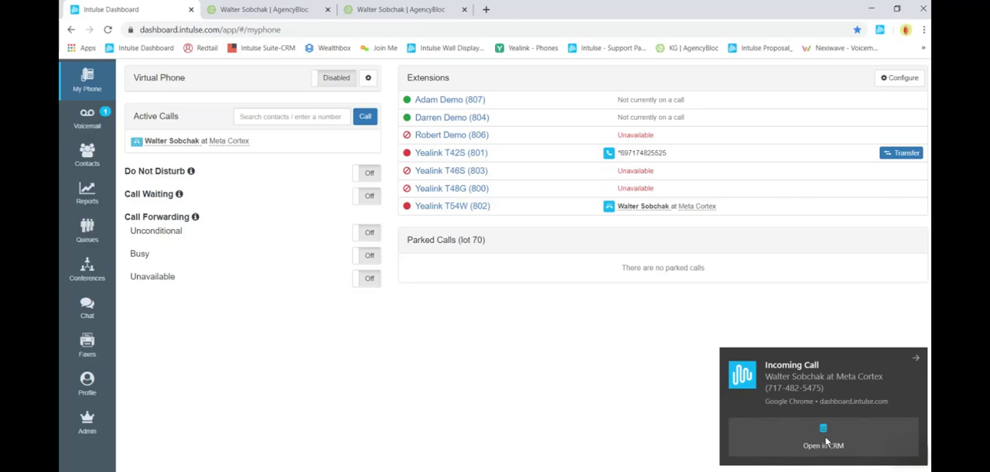
# Use 'Open in CRM' on the incoming-call alert to bring up Walter Sobchak's AgencyBloc record.
pyautogui.click(823, 441)
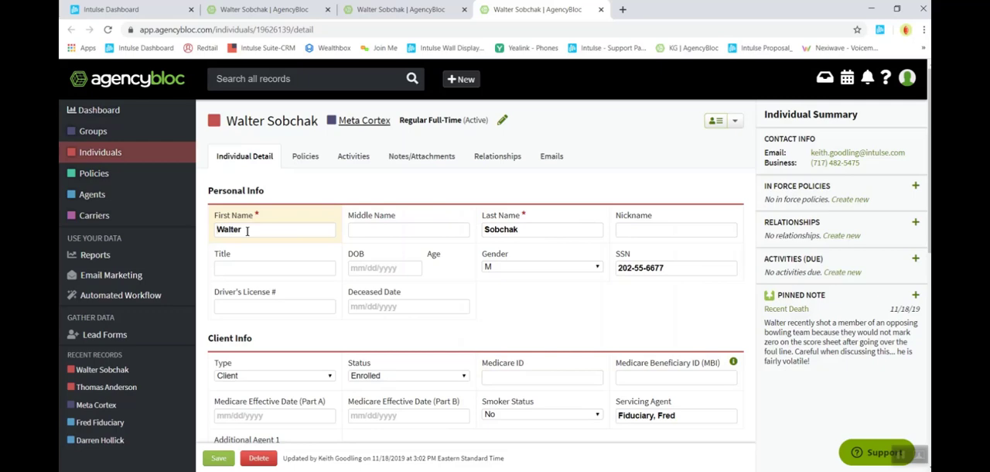
pyautogui.moveTo(514, 328)
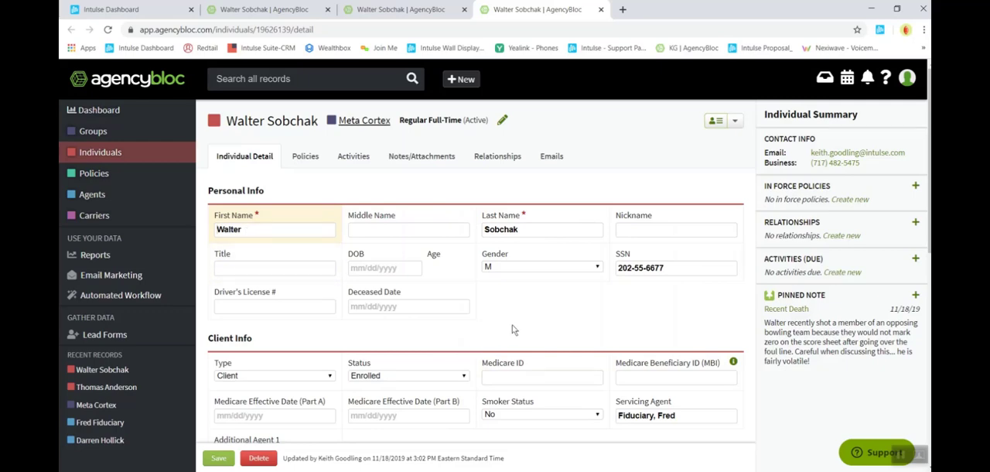
pyautogui.moveTo(538, 331)
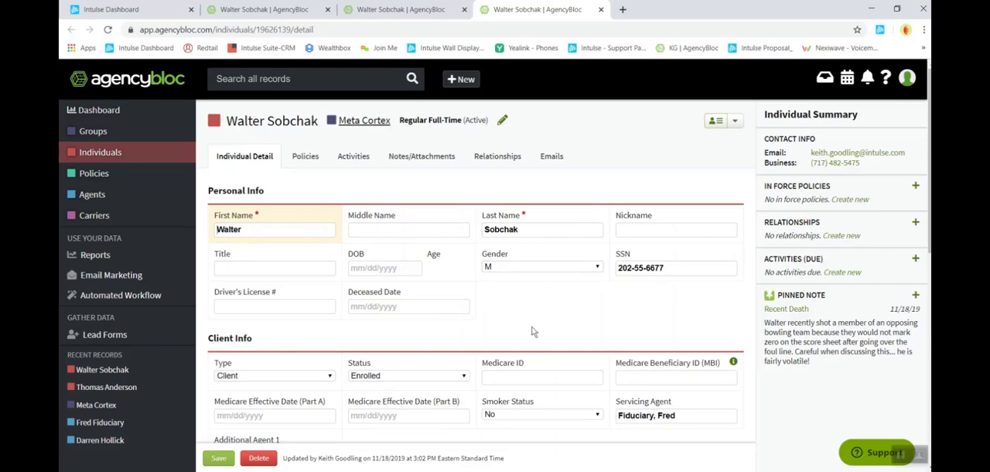
# Show the active caller's CRM details, open Walter Sobchak's AgencyBloc record in a new tab, then close the popup.
pyautogui.click(109, 10)
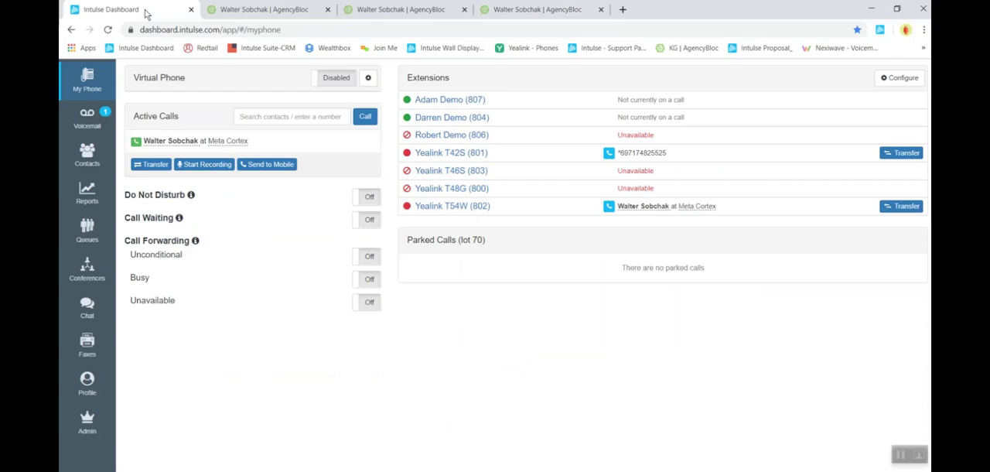
pyautogui.moveTo(647, 211)
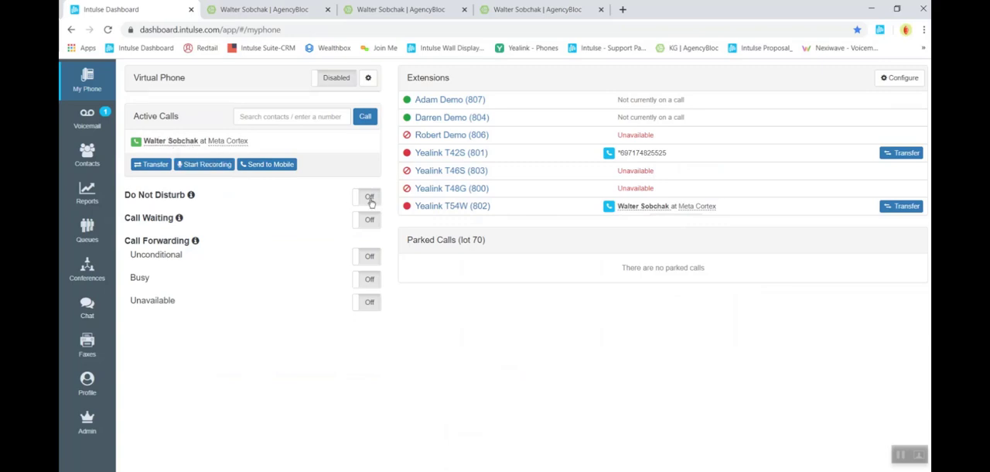
pyautogui.click(170, 141)
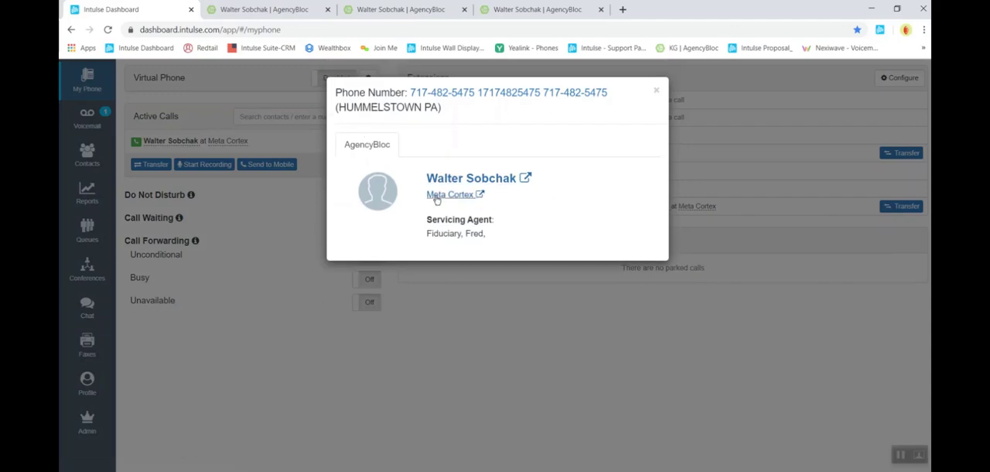
pyautogui.moveTo(485, 269)
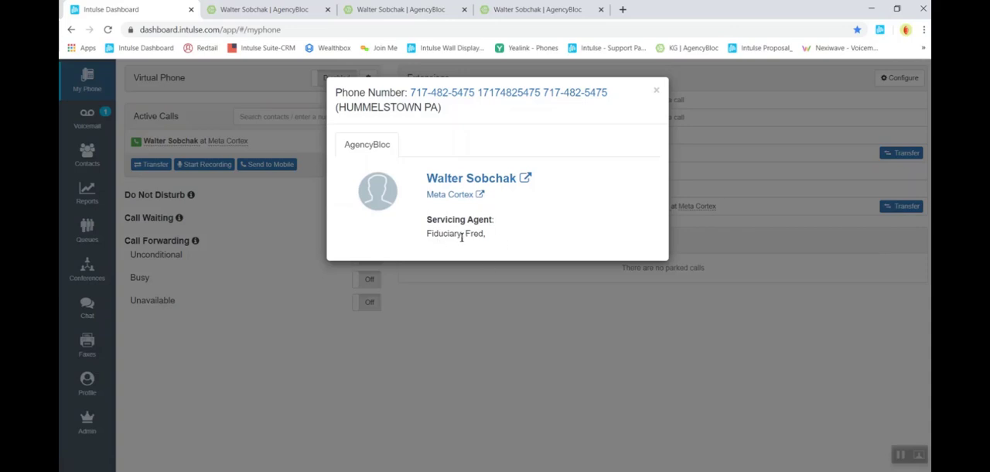
pyautogui.moveTo(472, 178)
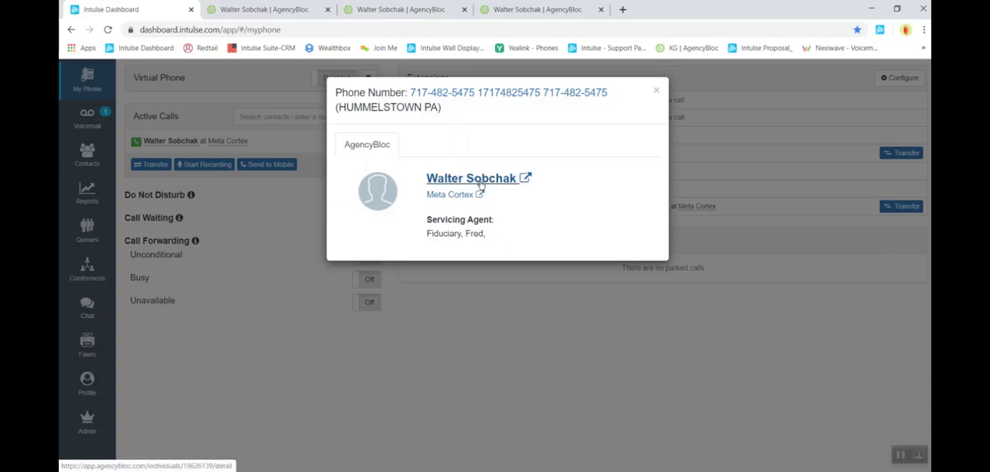
pyautogui.click(474, 178)
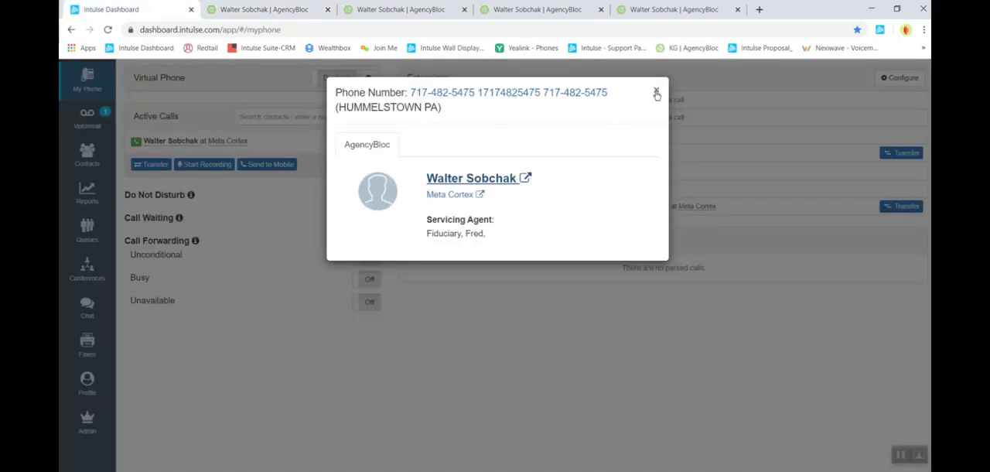
pyautogui.click(656, 93)
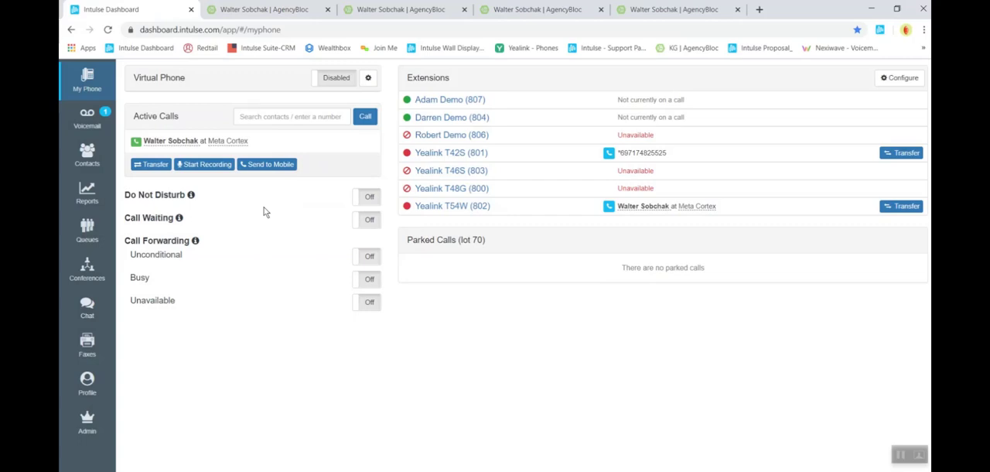
pyautogui.moveTo(204, 164)
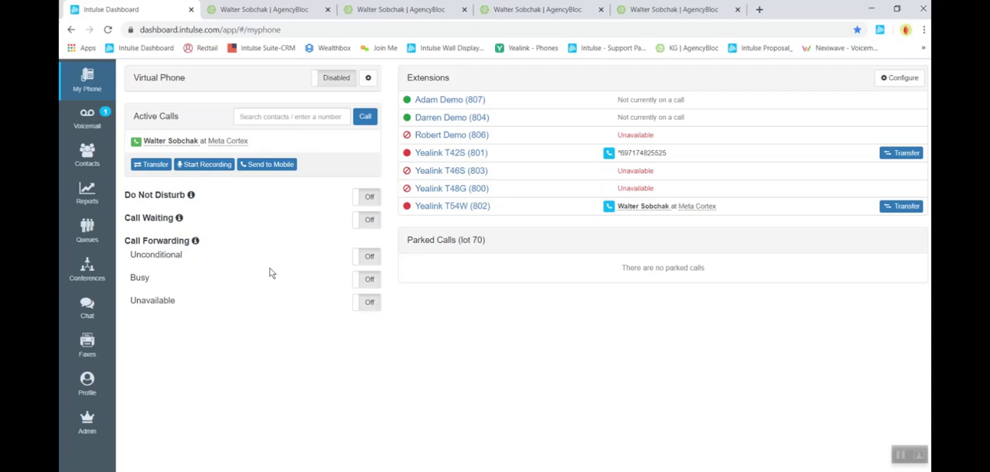
pyautogui.moveTo(280, 280)
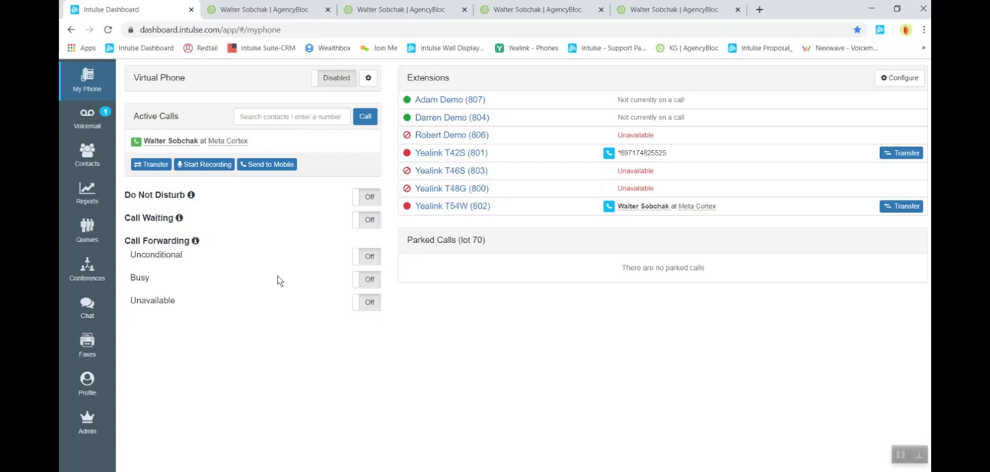
pyautogui.moveTo(86, 192)
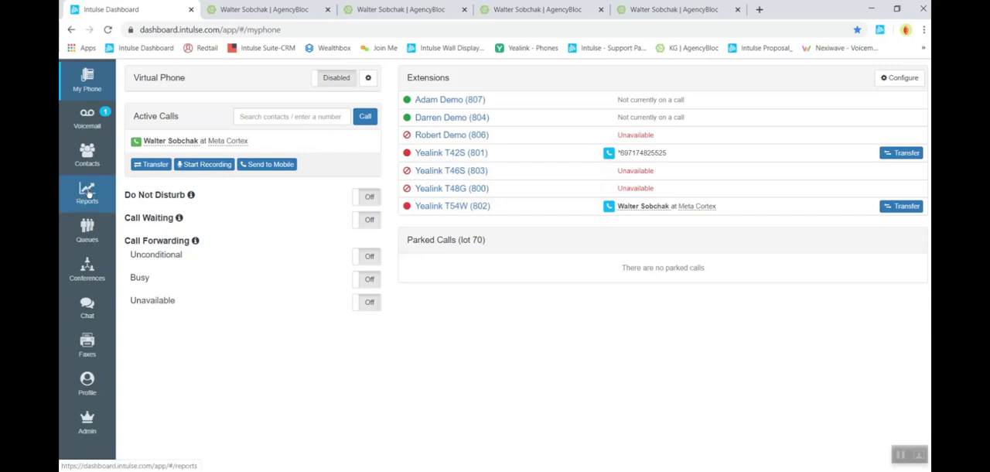
# In Reports > Call History, start a new call log for the Jan 27, 5:35 PM call.
pyautogui.click(87, 192)
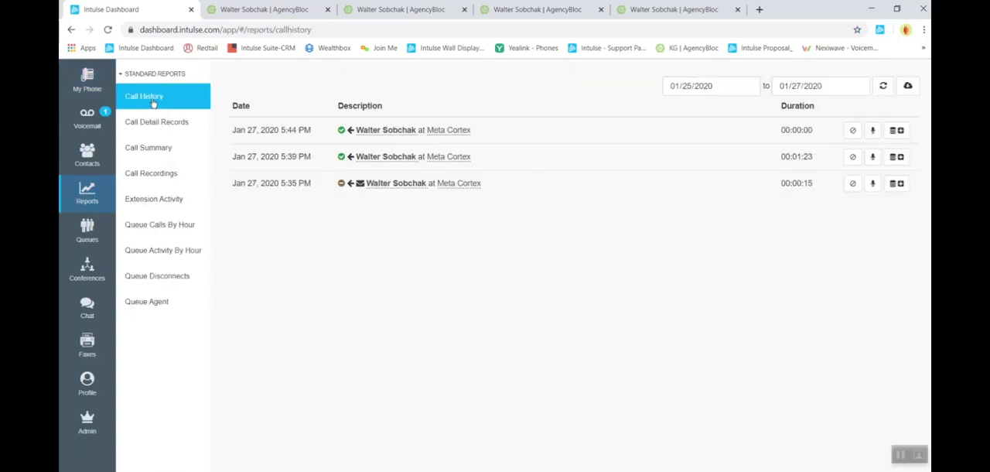
pyautogui.moveTo(465, 231)
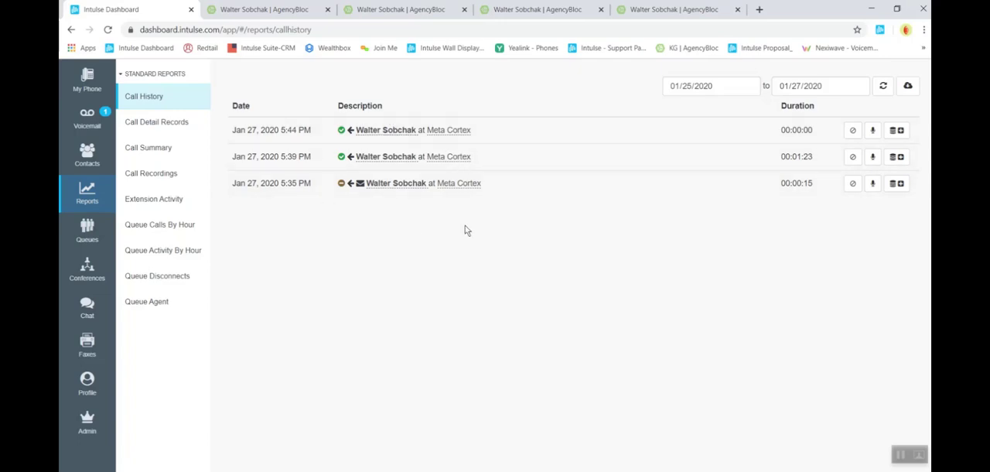
pyautogui.moveTo(549, 260)
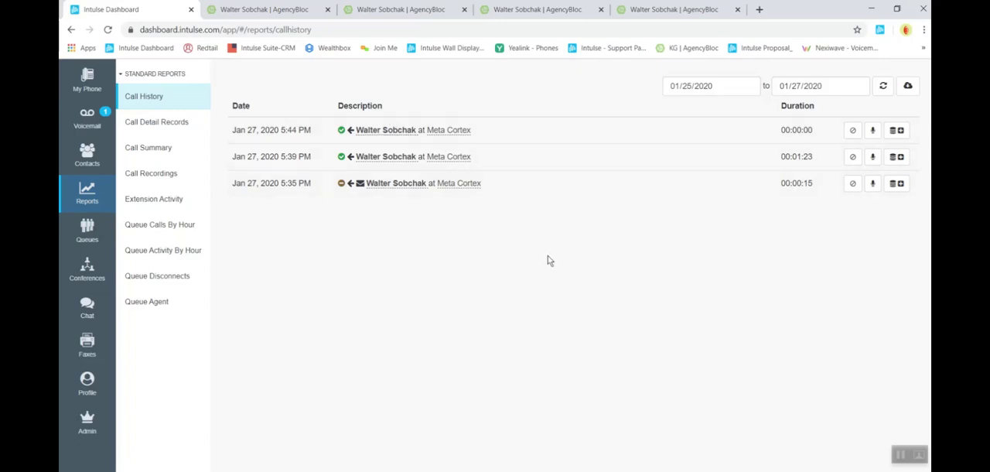
pyautogui.moveTo(898, 182)
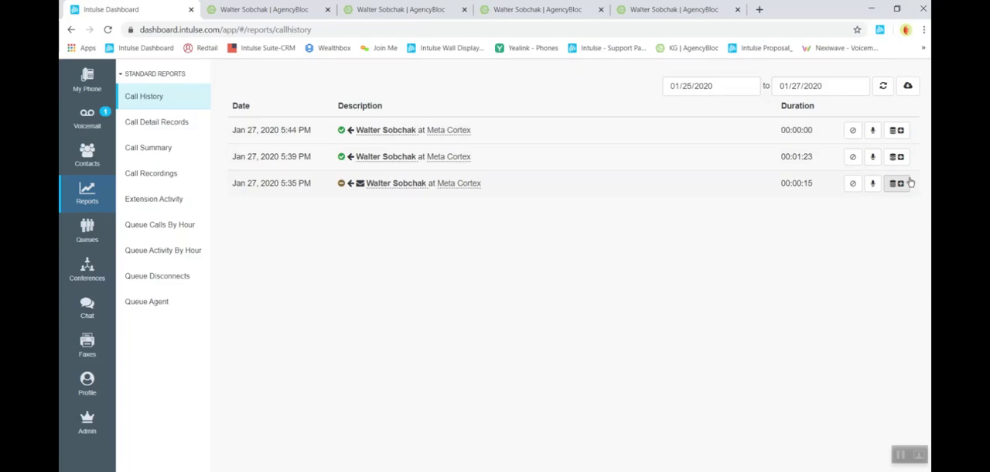
pyautogui.moveTo(826, 212)
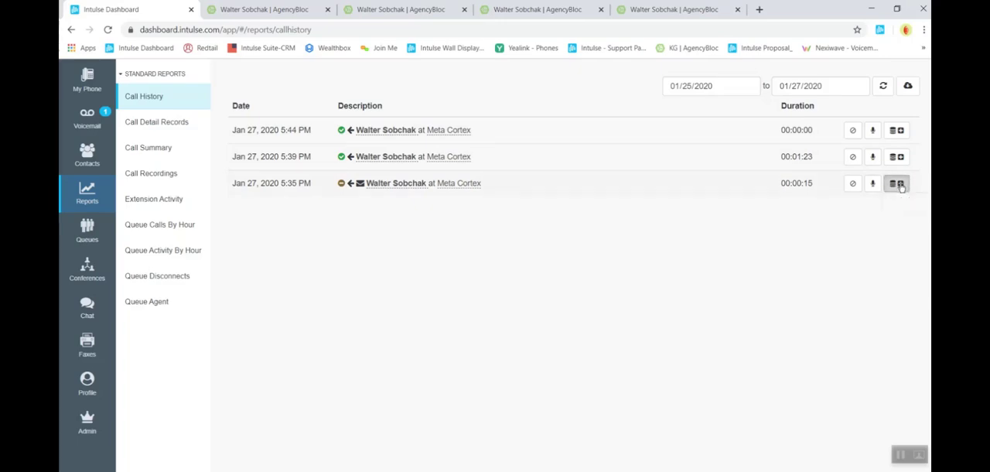
pyautogui.click(900, 183)
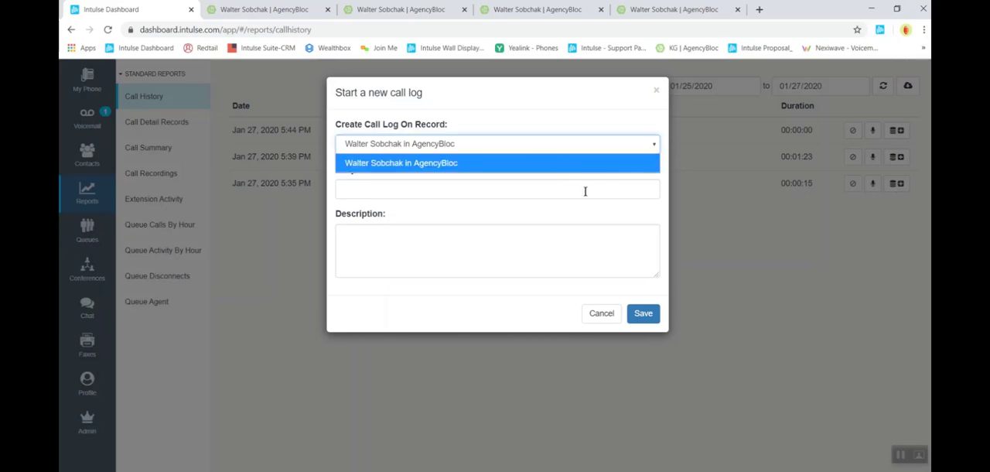
# Enter subject 'brief subject' and description 'lengthy or brief', correcting the misspelled 'bief'.
pyautogui.click(498, 163)
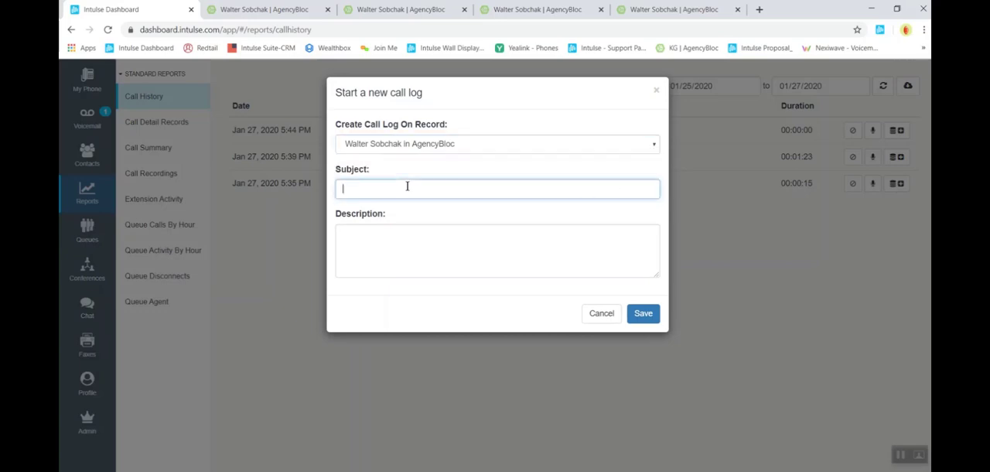
pyautogui.write('br')
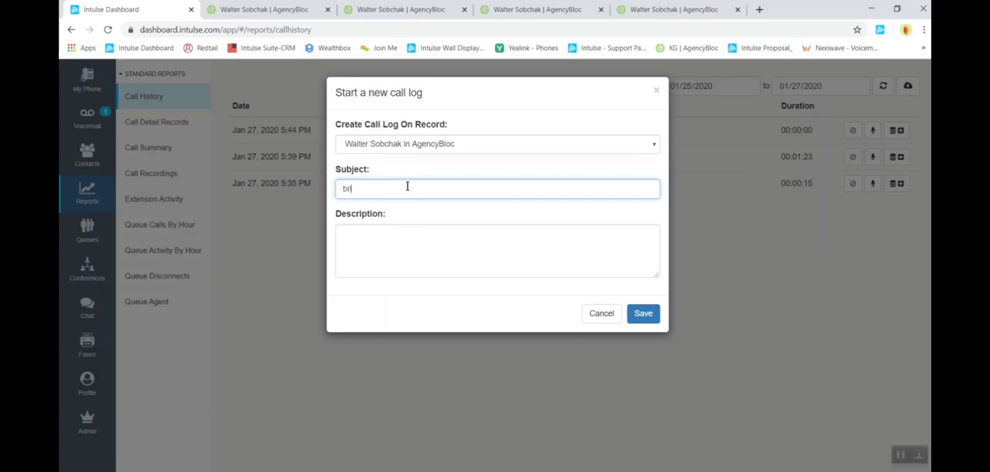
pyautogui.write('ief subj')
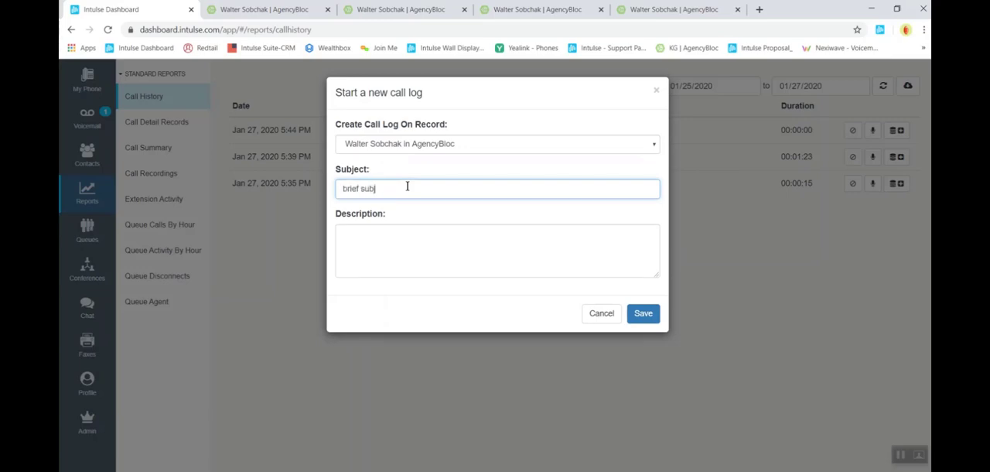
pyautogui.write('ect')
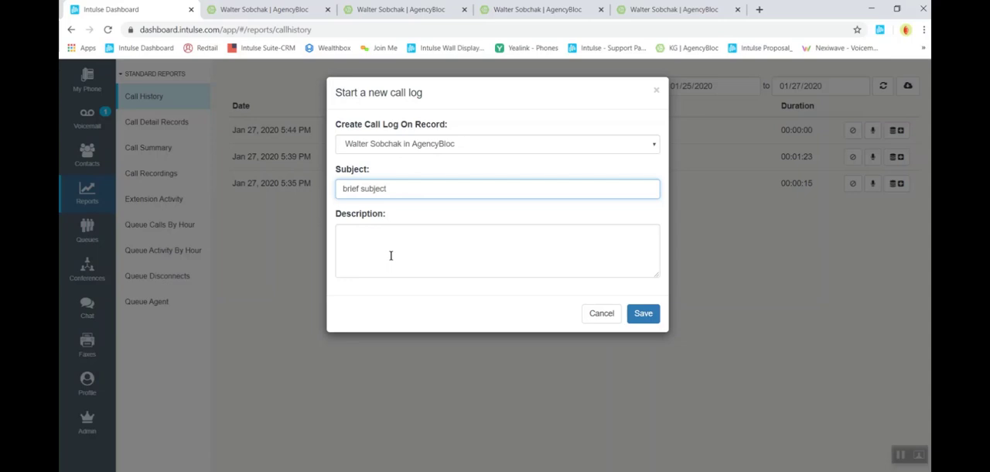
pyautogui.write('leng')
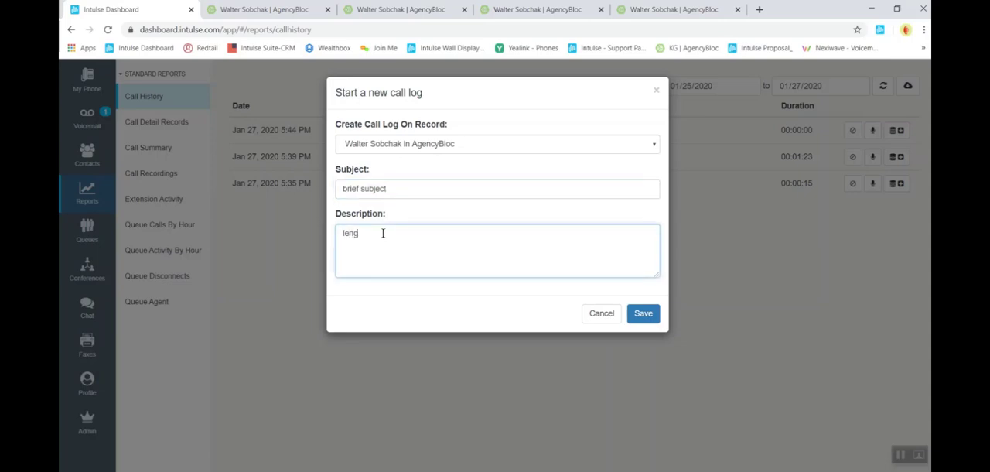
pyautogui.write('thy or')
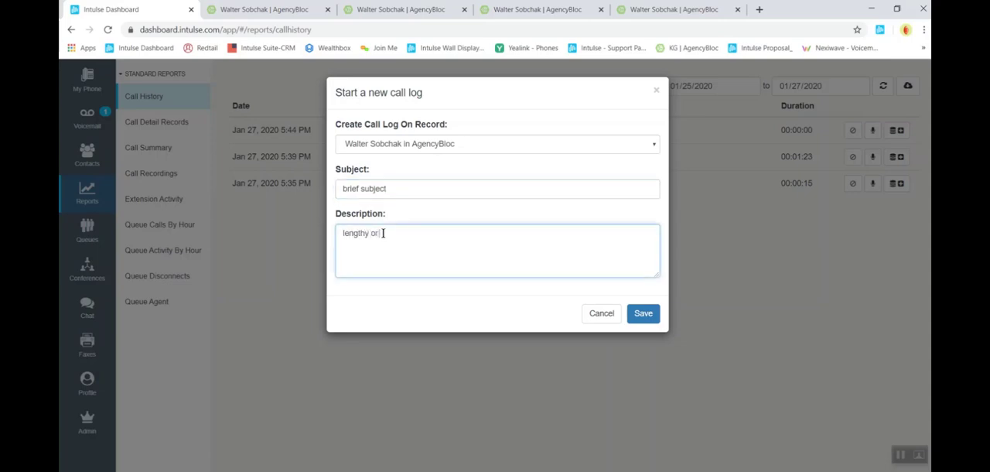
pyautogui.write('bief')
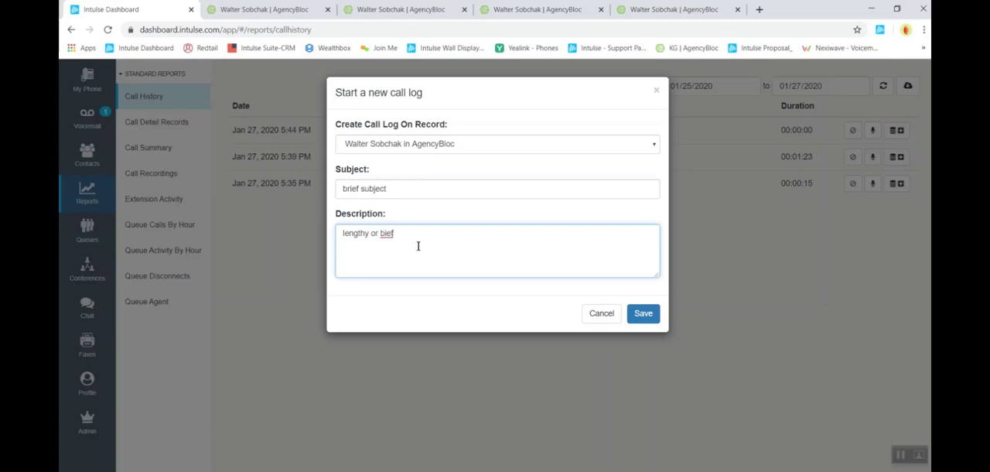
pyautogui.rightClick(387, 233)
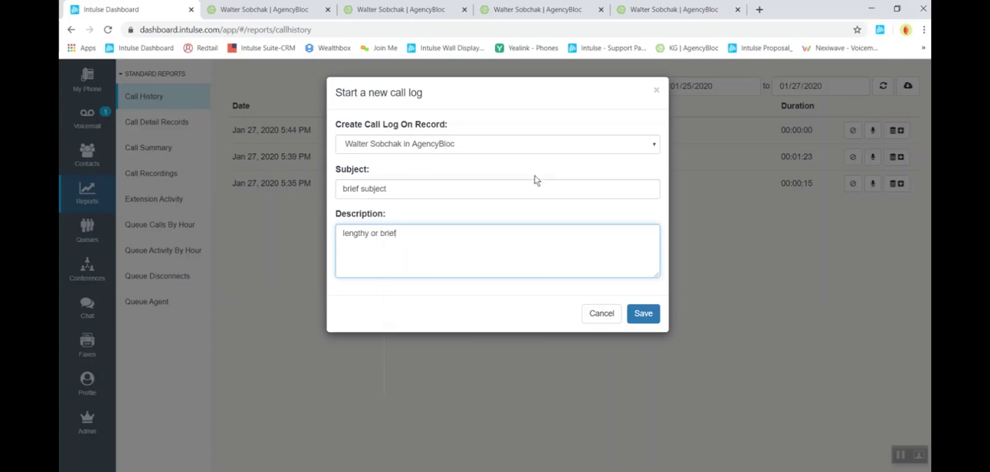
# Review the Create Call Log On Record choices and keep Walter Sobchak's AgencyBloc record as the target.
pyautogui.click(495, 142)
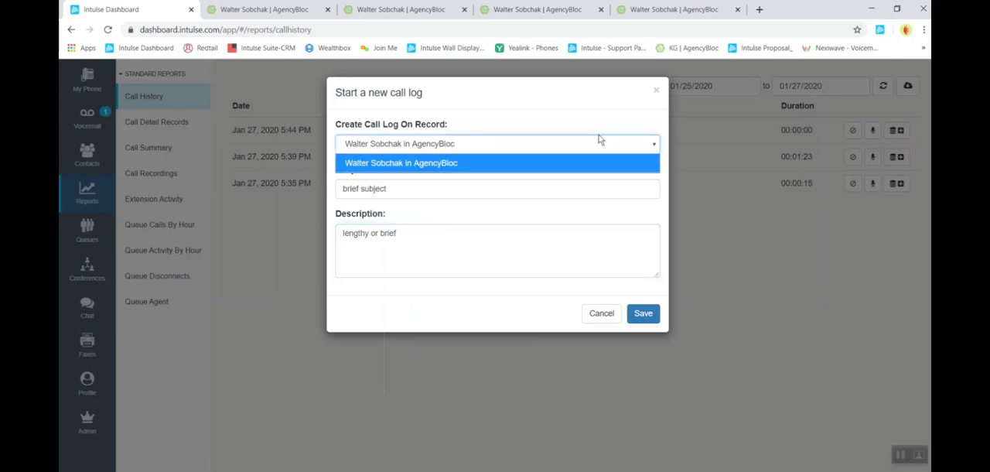
pyautogui.moveTo(603, 155)
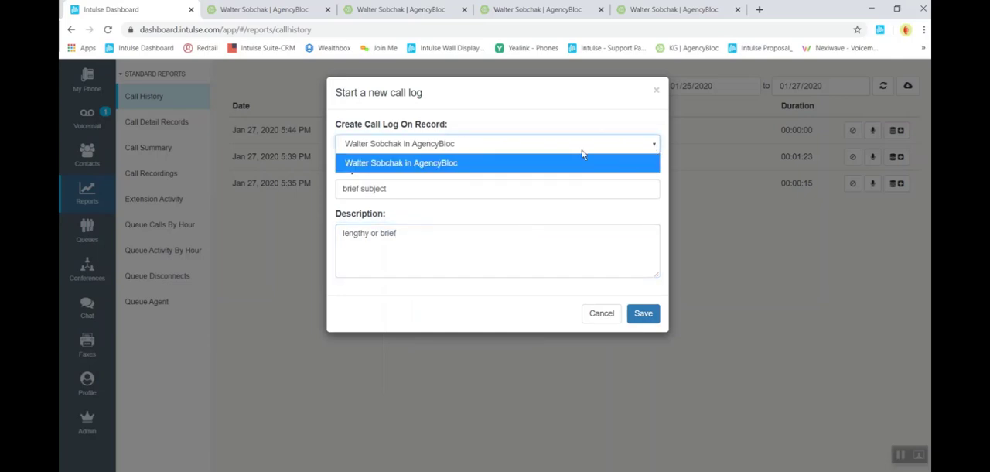
pyautogui.moveTo(653, 149)
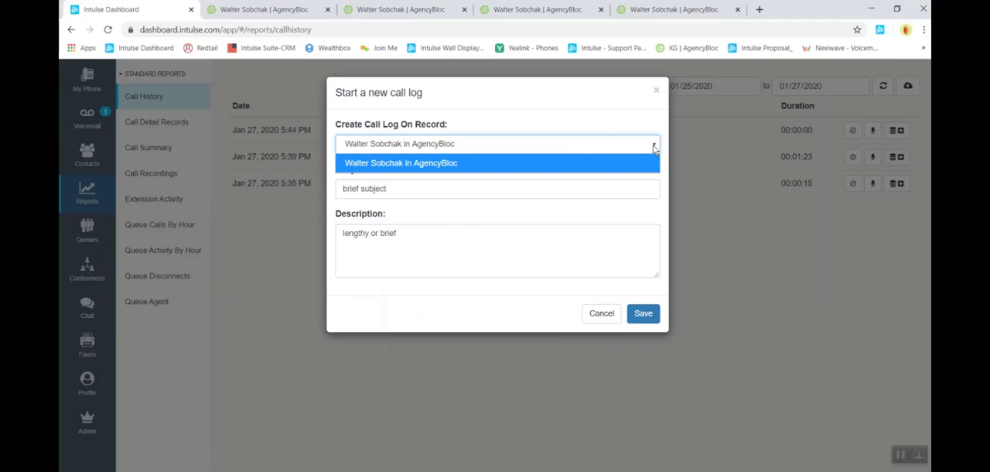
pyautogui.click(498, 163)
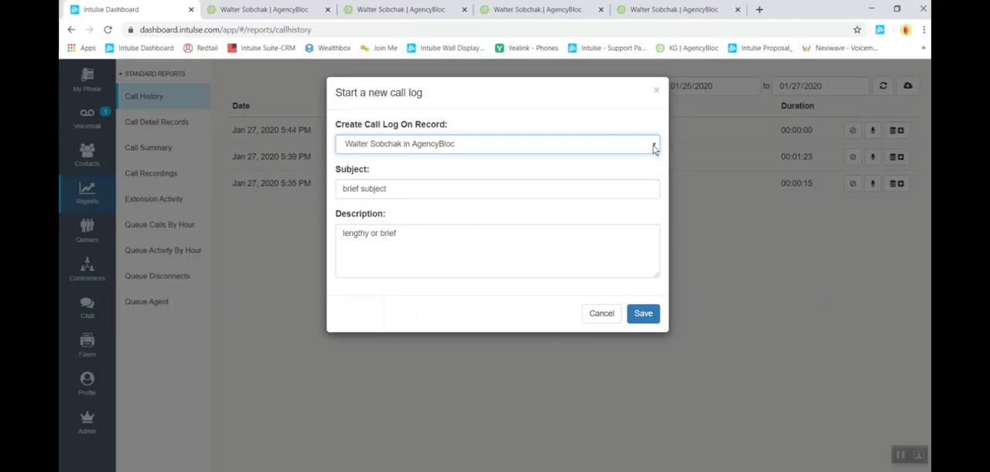
pyautogui.moveTo(532, 110)
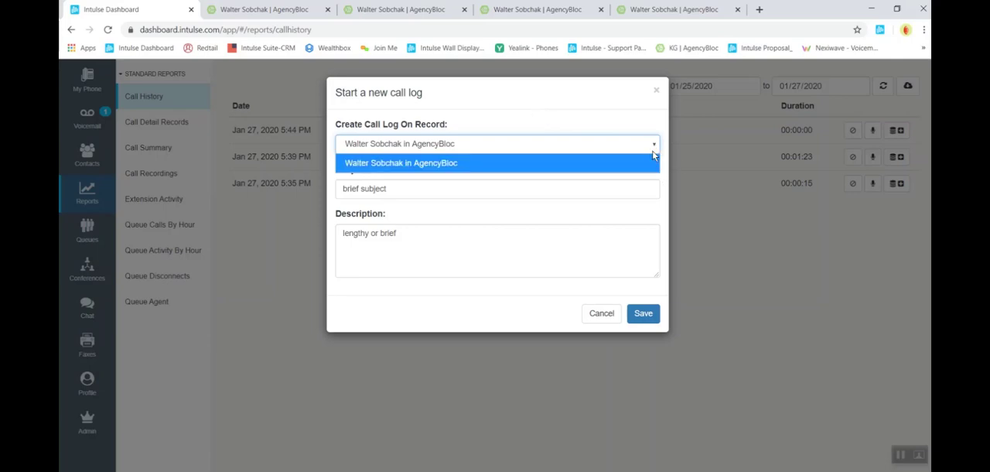
pyautogui.moveTo(628, 161)
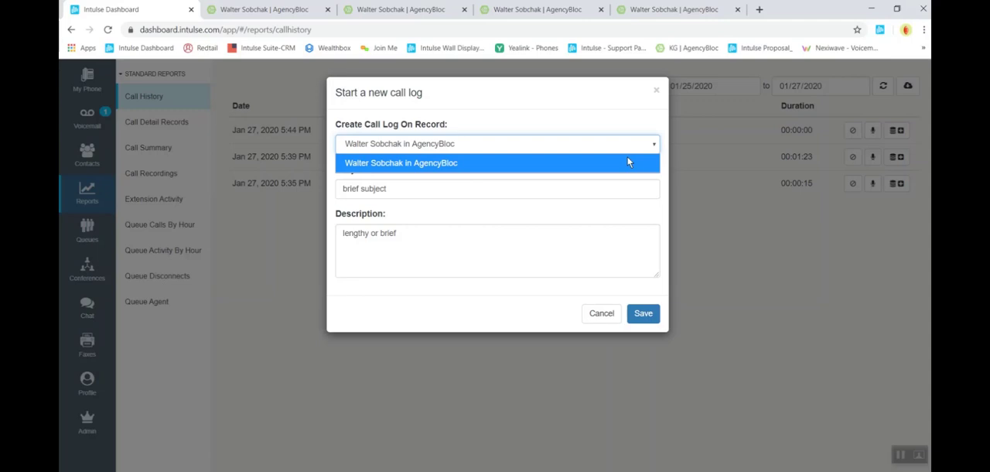
pyautogui.click(498, 162)
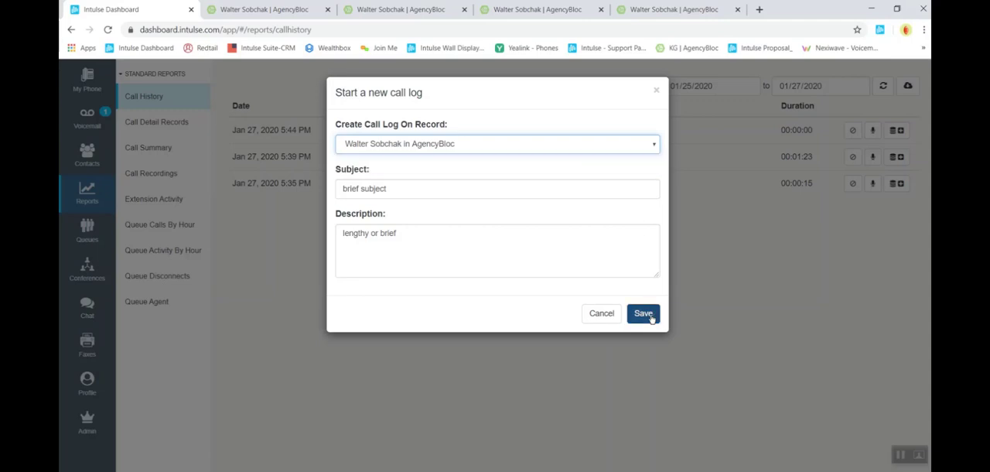
# Save the call log to the AgencyBloc record, returning to the call history list.
pyautogui.click(644, 312)
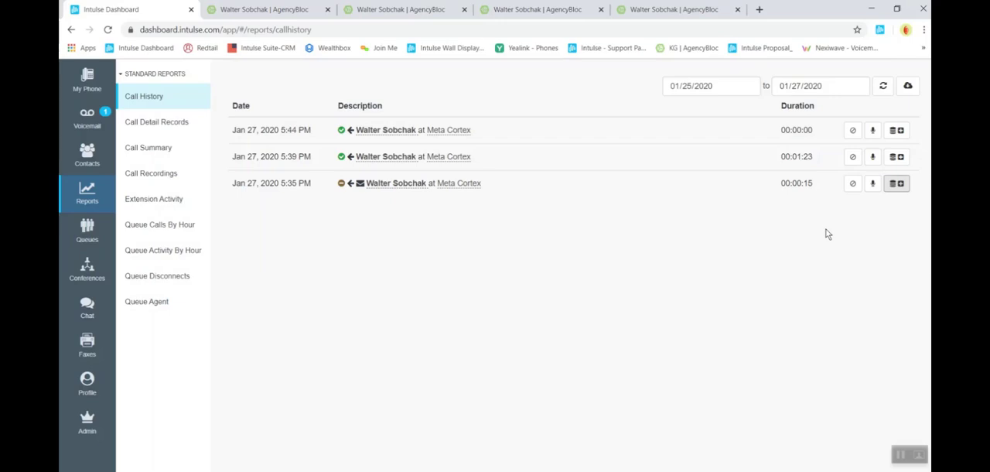
pyautogui.moveTo(640, 198)
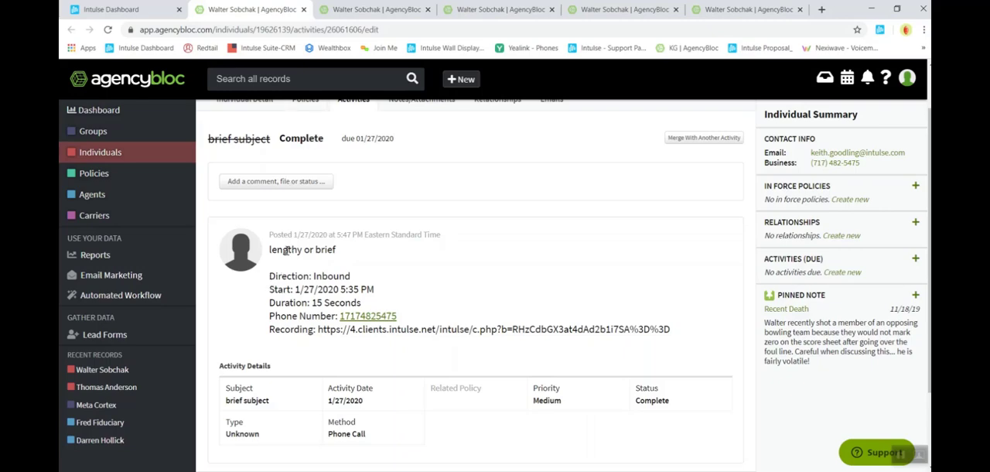
pyautogui.moveTo(401, 251)
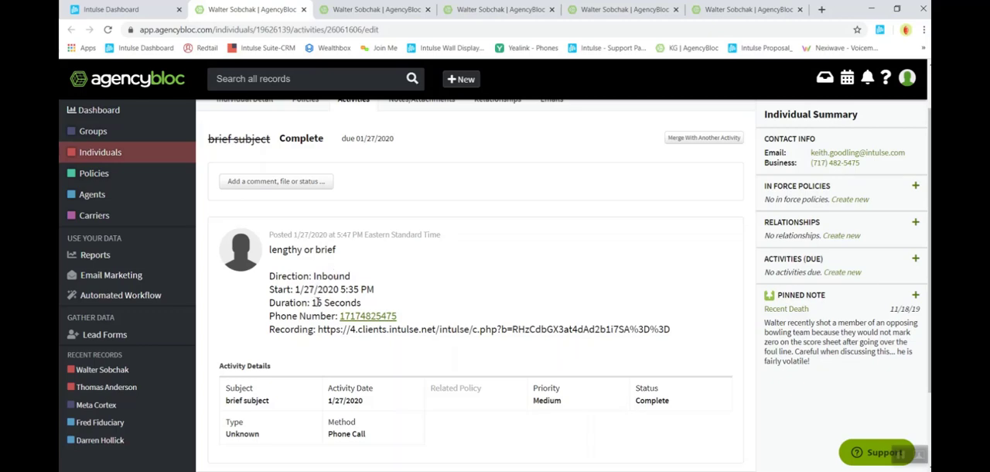
pyautogui.moveTo(368, 316)
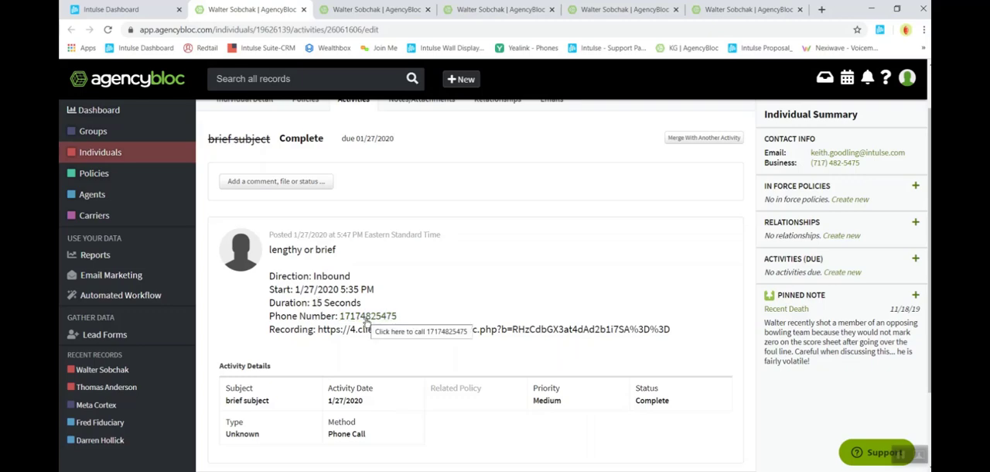
pyautogui.moveTo(835, 162)
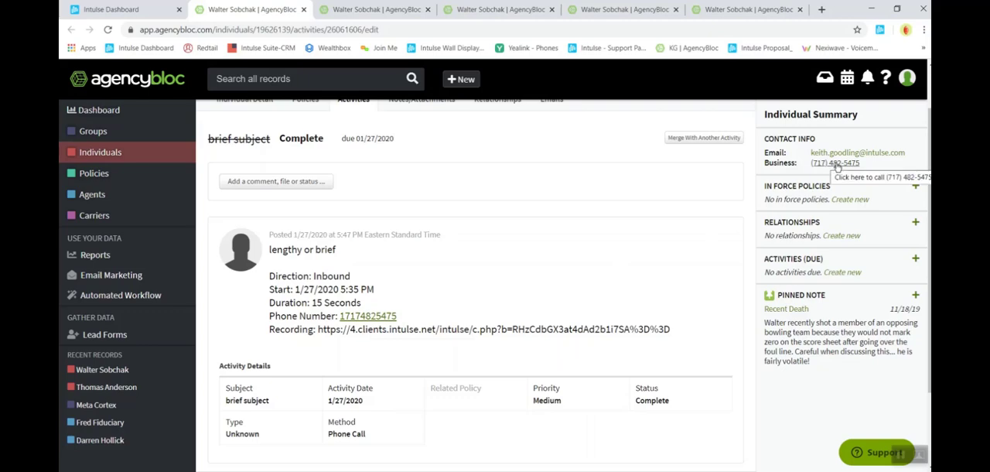
pyautogui.click(835, 162)
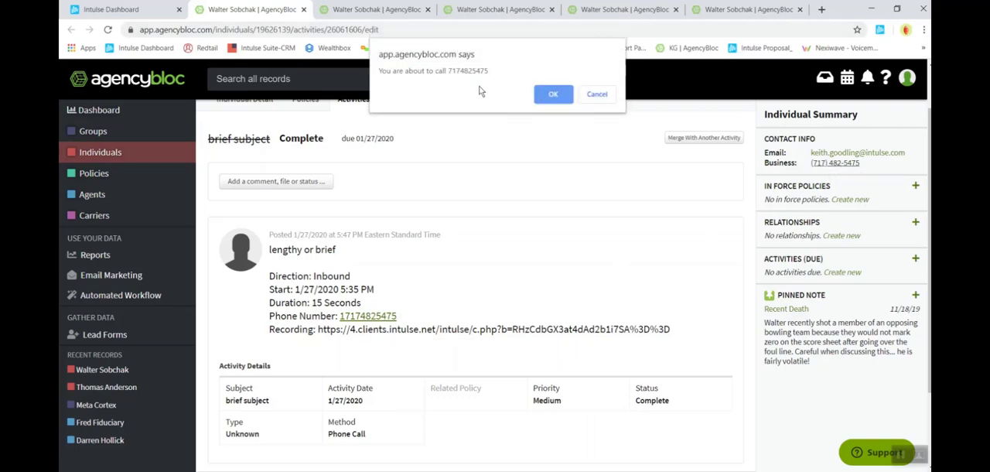
pyautogui.moveTo(538, 122)
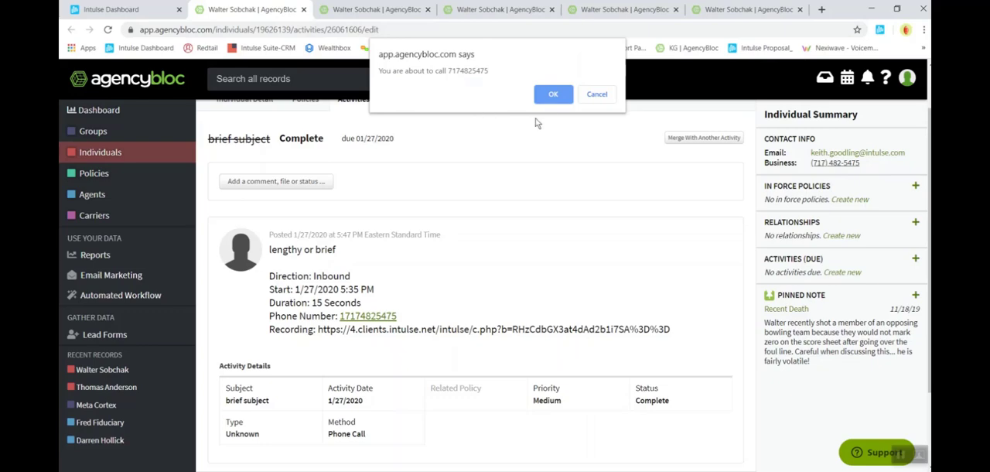
pyautogui.moveTo(597, 93)
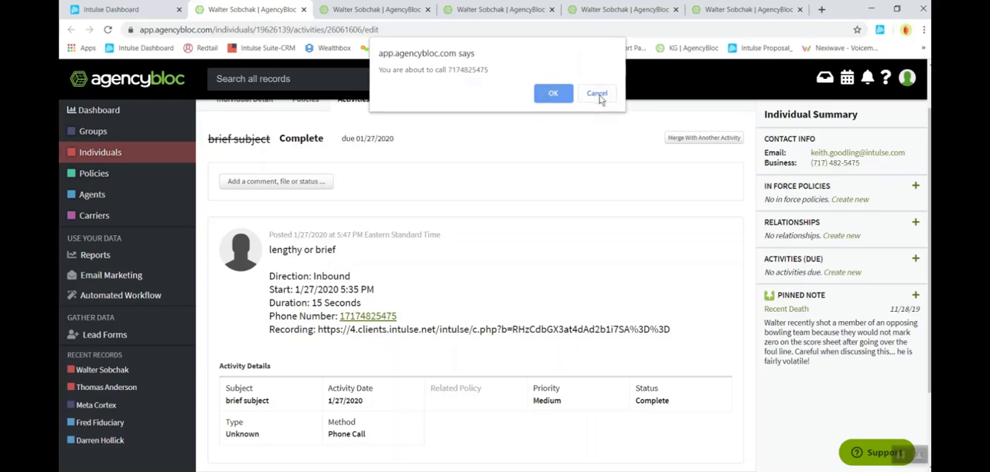
pyautogui.click(598, 93)
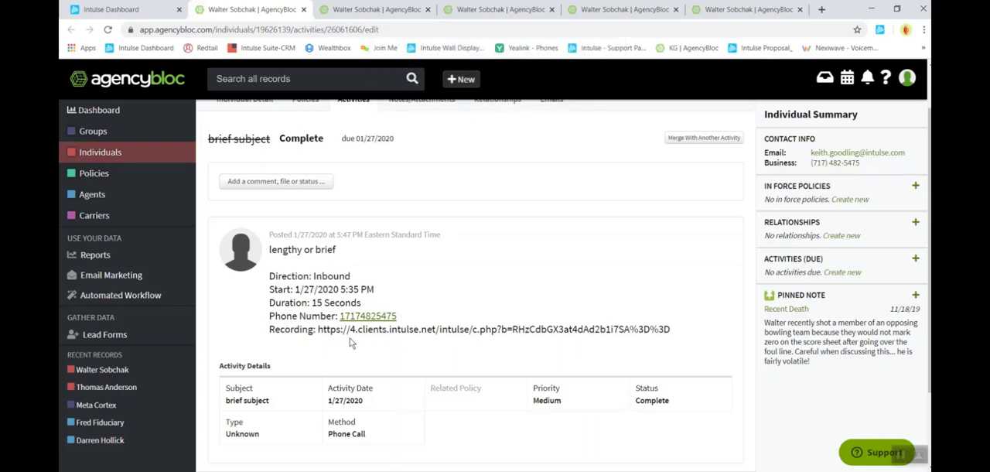
pyautogui.moveTo(377, 347)
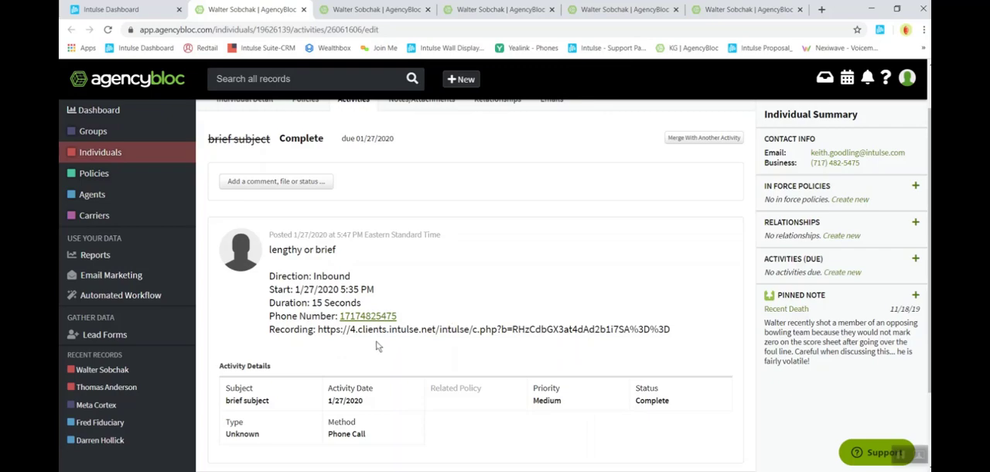
pyautogui.scroll(-3)
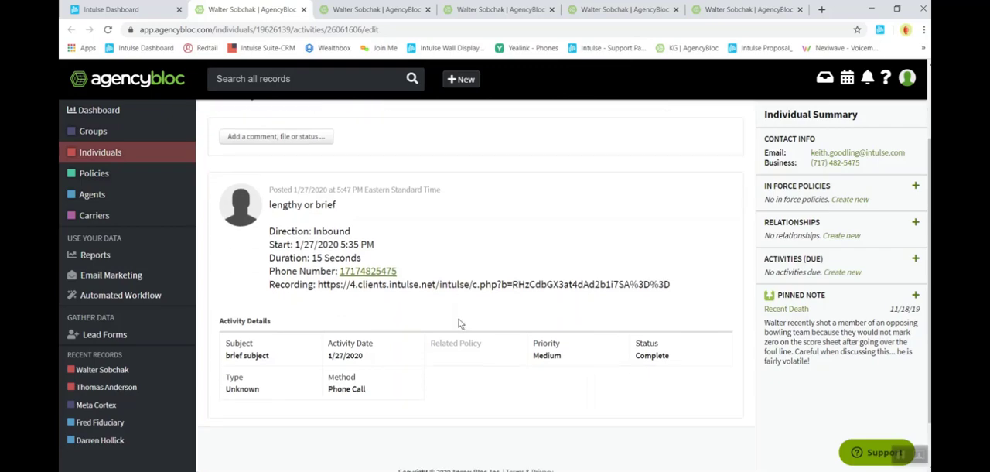
pyautogui.scroll(3)
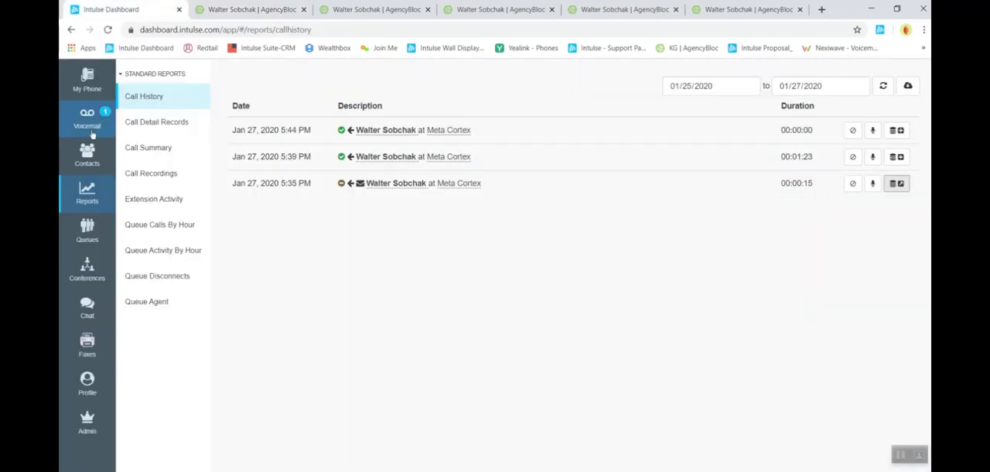
pyautogui.moveTo(87, 78)
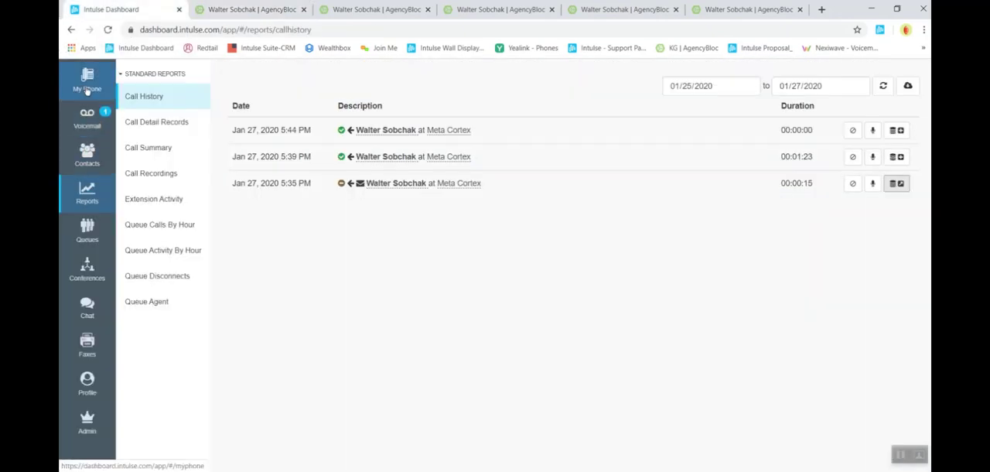
# Go to My Phone, review the AgencyBloc call-pop card for Walter Sobchak, and close it.
pyautogui.click(86, 80)
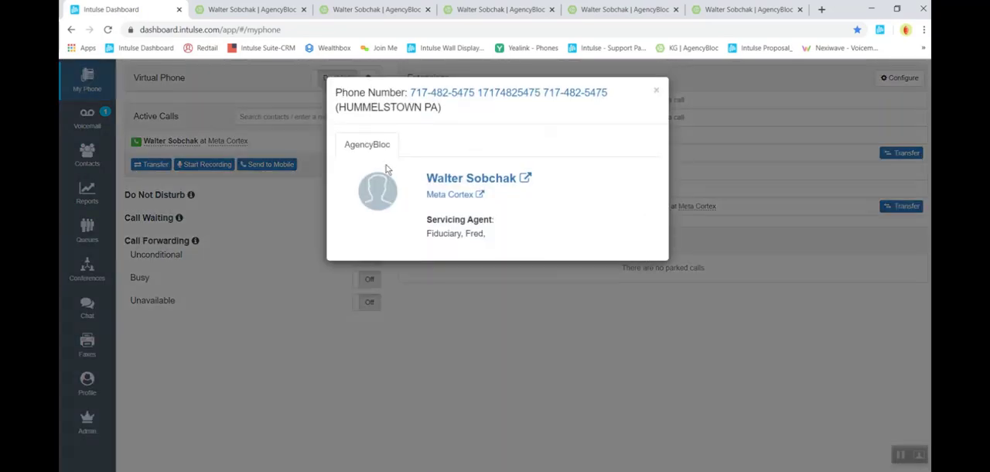
pyautogui.moveTo(396, 222)
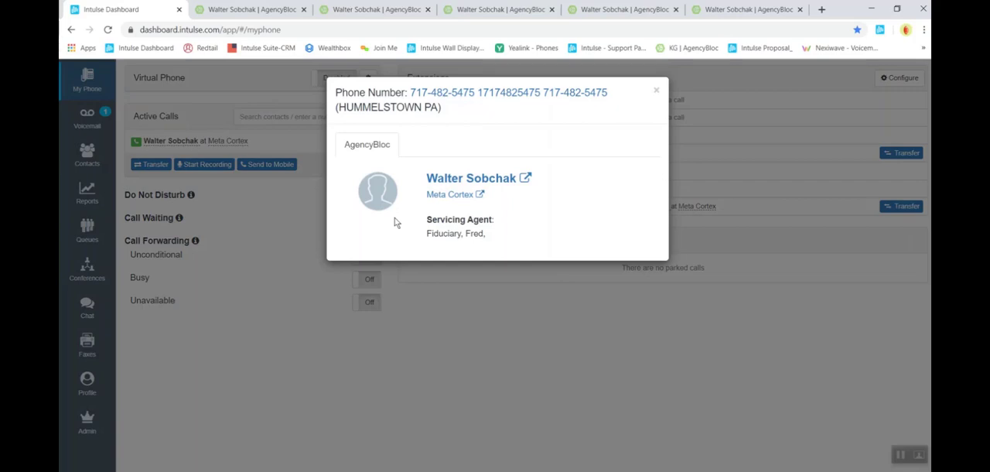
pyautogui.moveTo(393, 130)
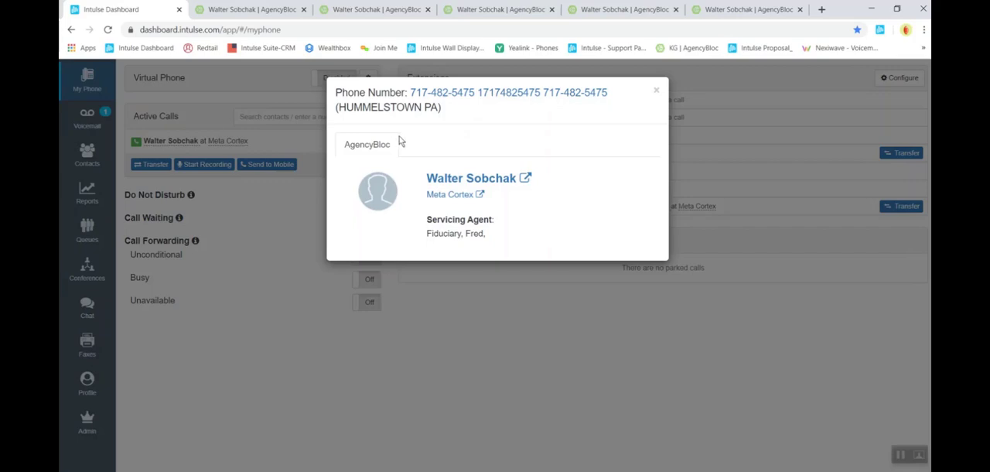
pyautogui.moveTo(625, 152)
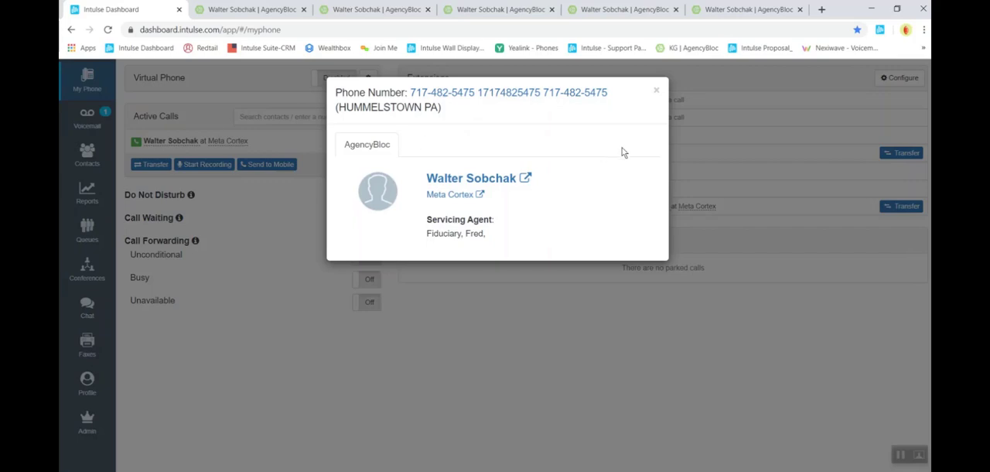
pyautogui.moveTo(433, 157)
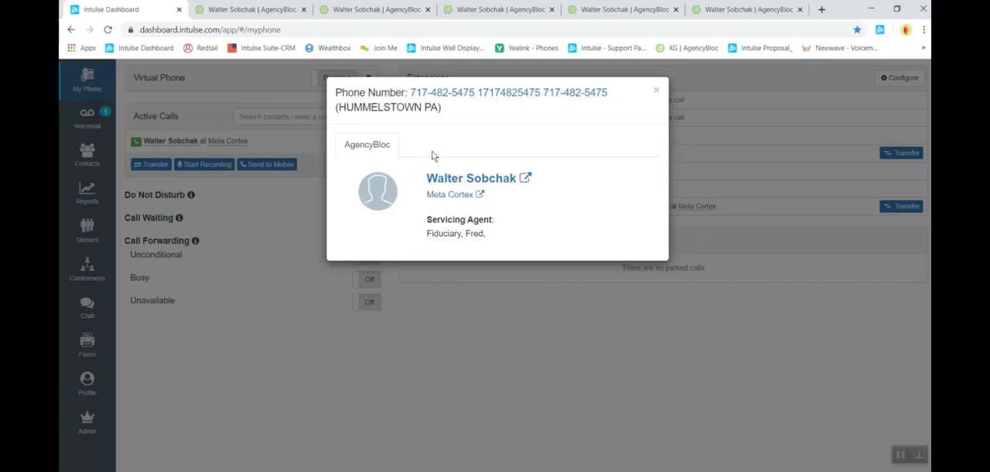
pyautogui.moveTo(411, 220)
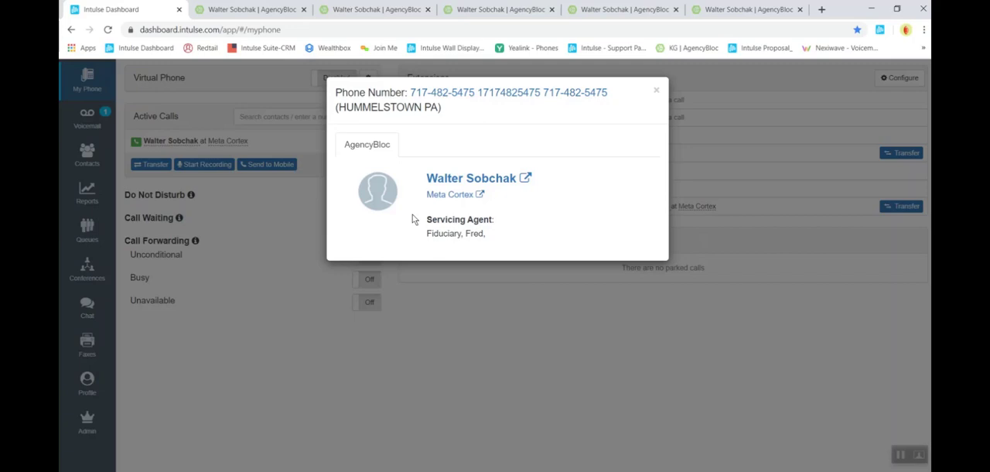
pyautogui.moveTo(653, 93)
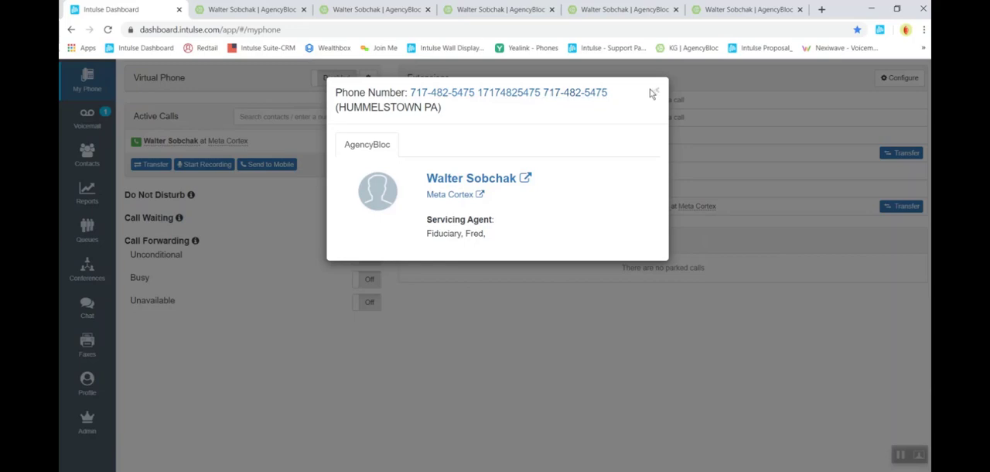
pyautogui.click(653, 93)
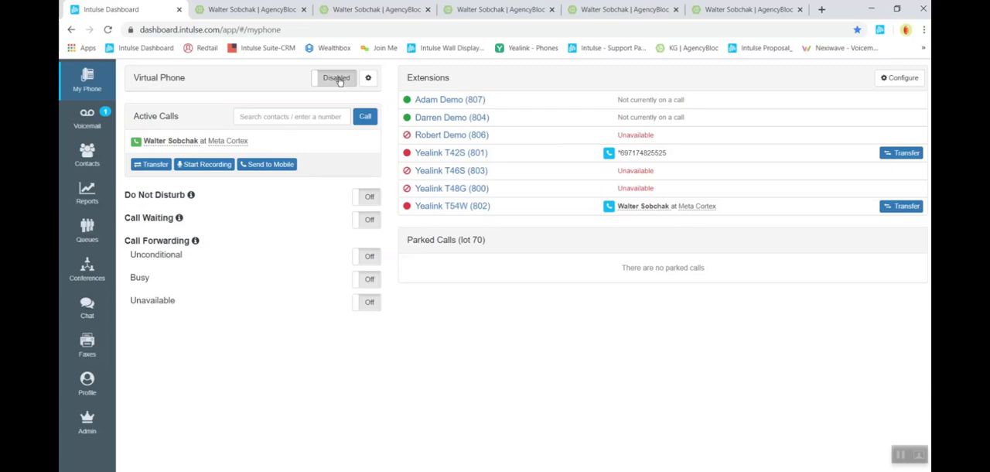
pyautogui.click(334, 77)
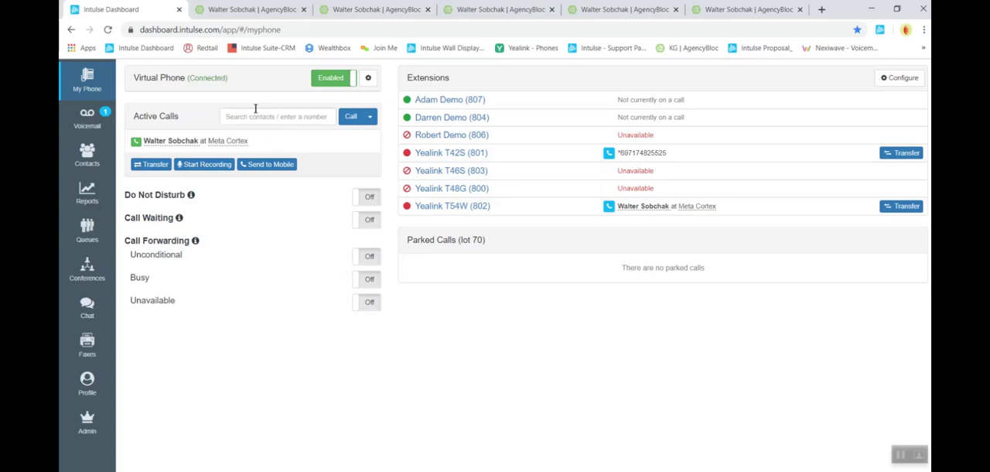
pyautogui.click(275, 116)
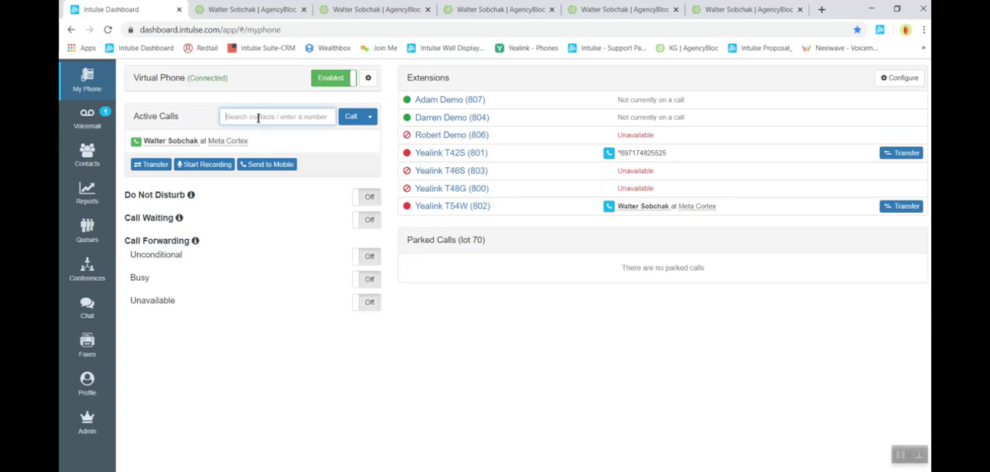
pyautogui.write('7177')
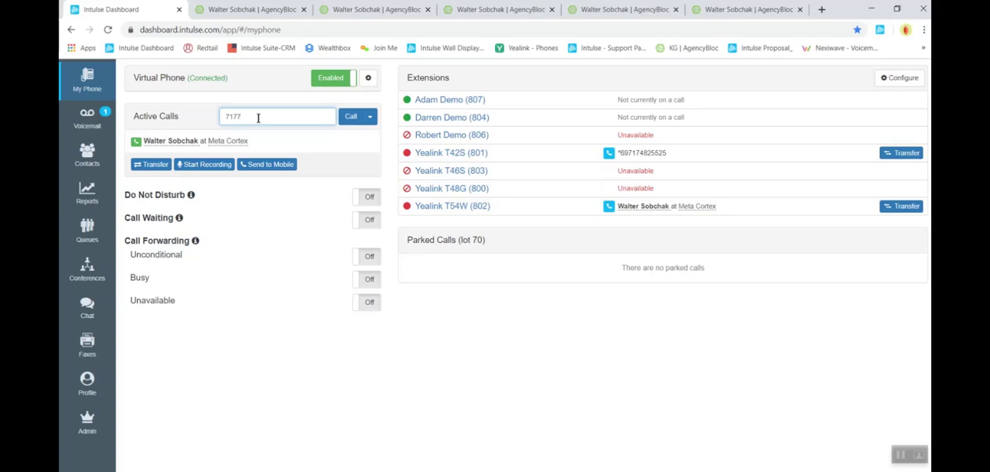
pyautogui.write('259532')
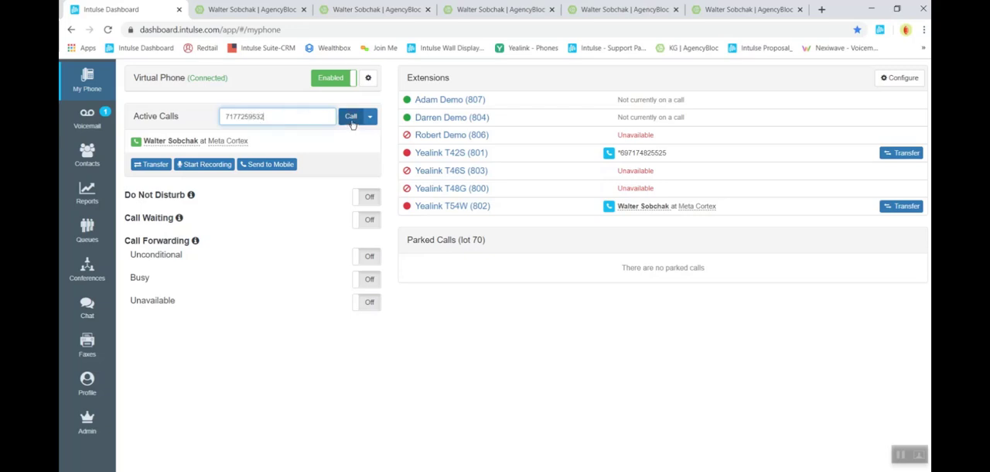
pyautogui.click(351, 116)
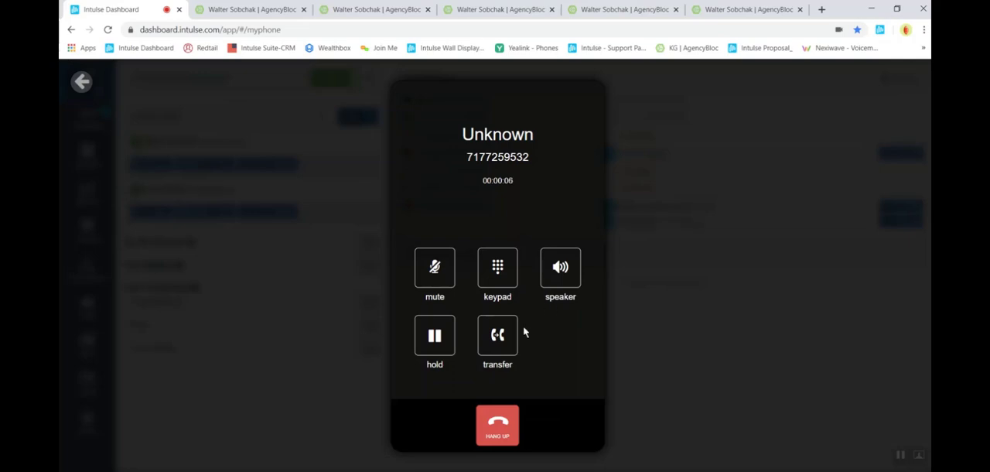
pyautogui.moveTo(538, 304)
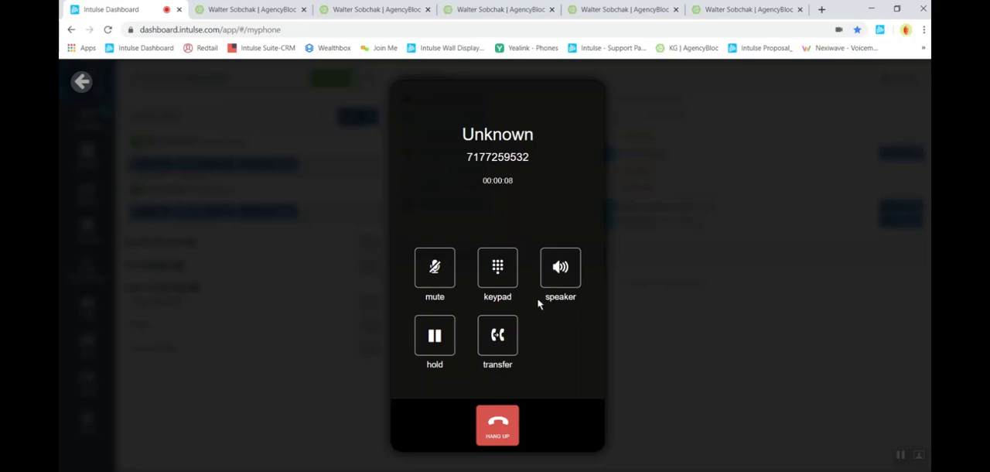
pyautogui.click(80, 80)
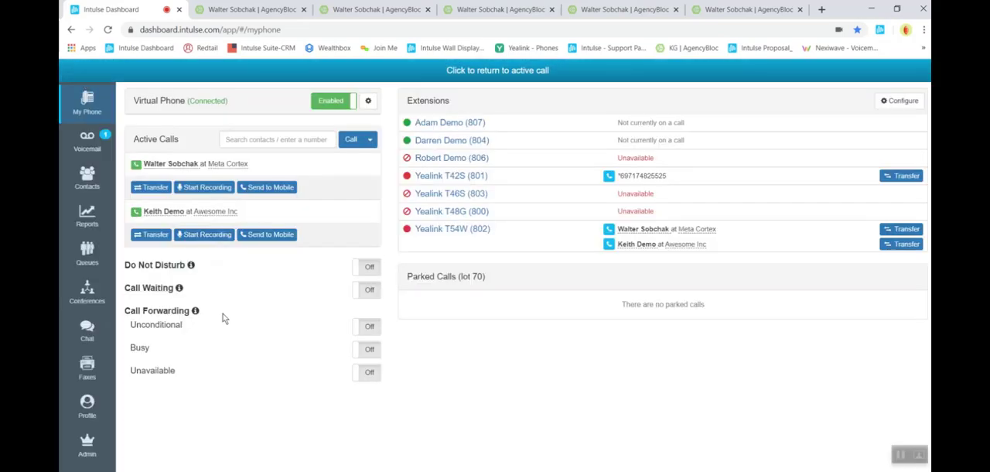
pyautogui.moveTo(362, 316)
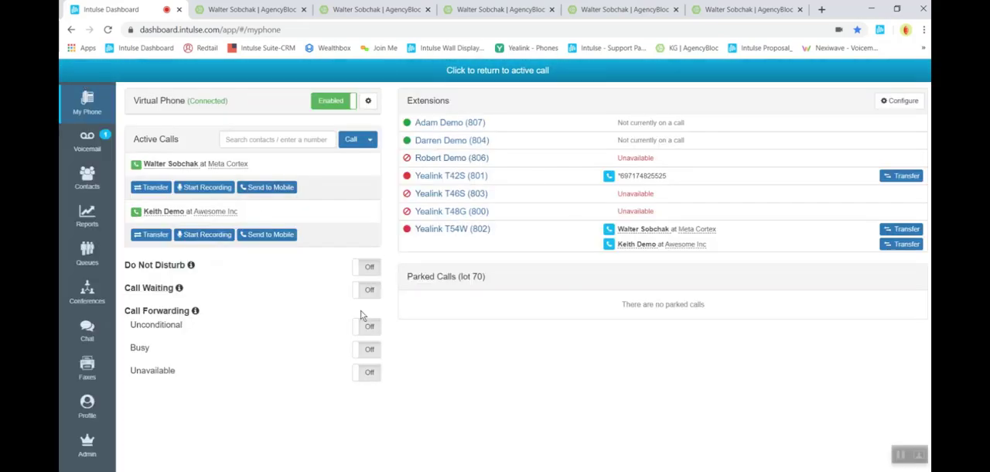
pyautogui.click(498, 71)
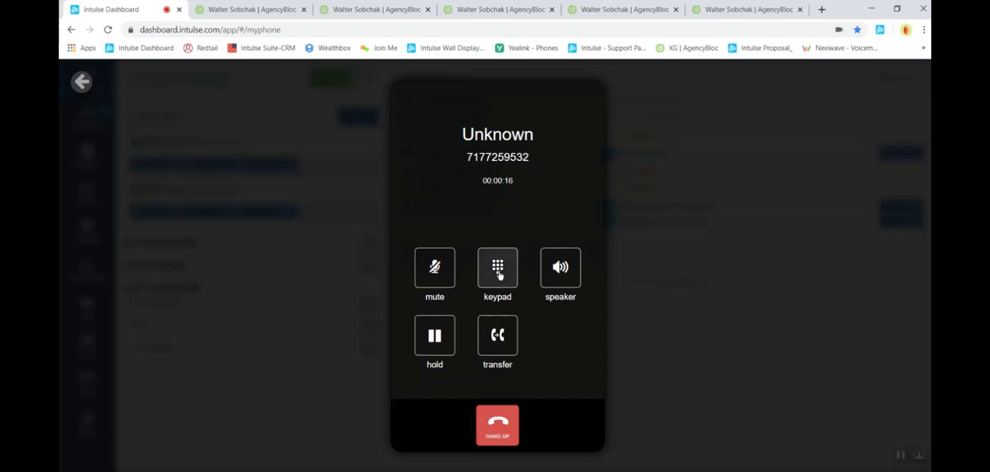
pyautogui.moveTo(557, 249)
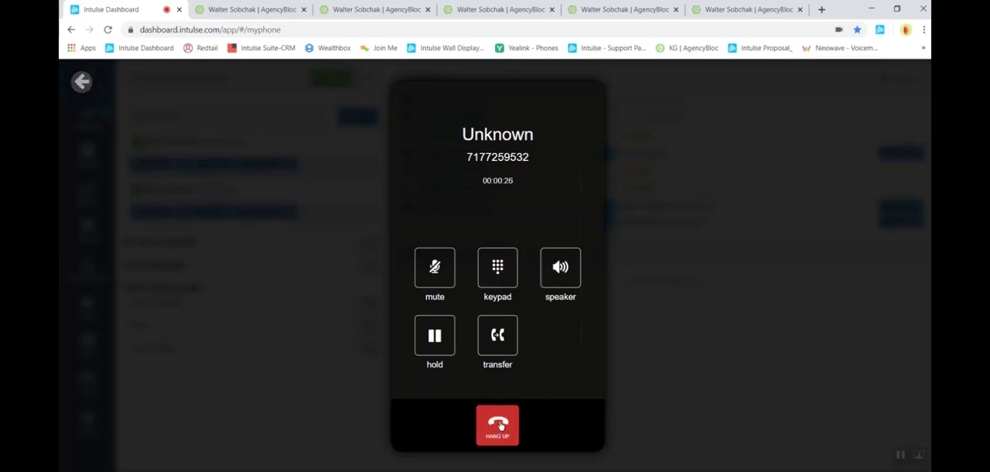
pyautogui.click(498, 424)
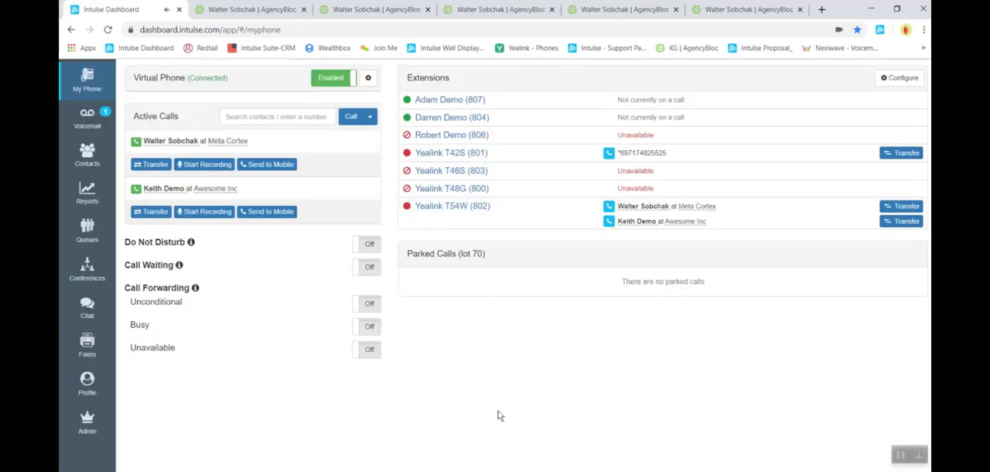